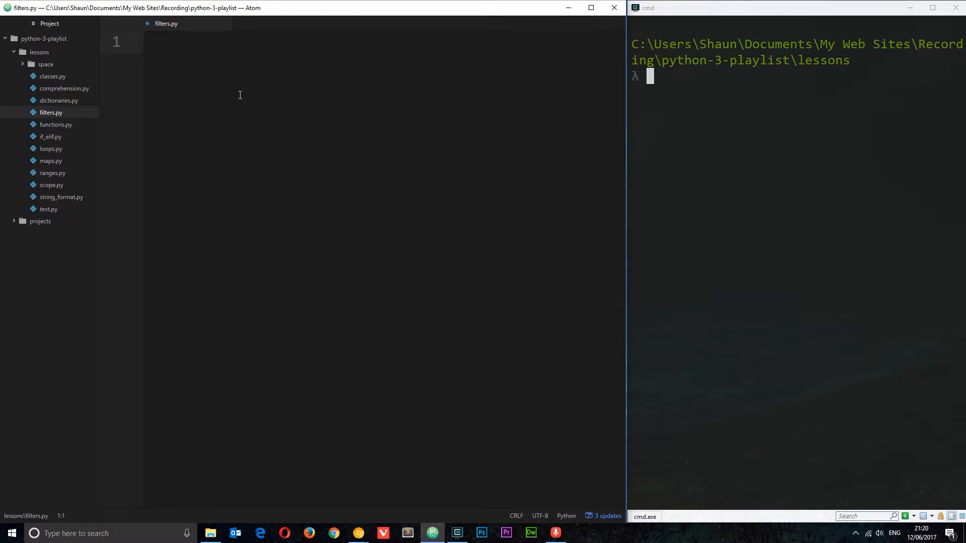
Write grades = ['A', 'B', 'F', 'C', 'F', 'A'] on line 1, followed by blank lines.
{"action": "type", "text": "grades ="}
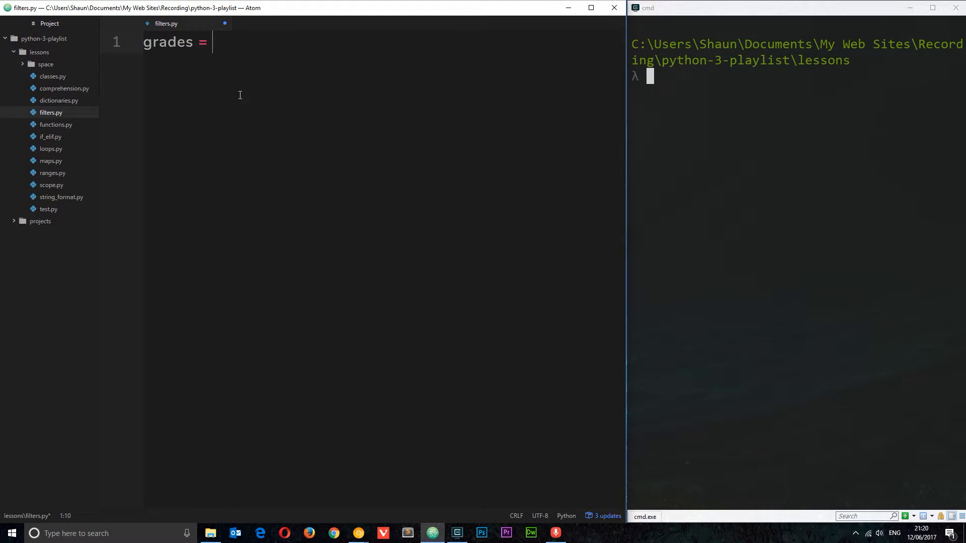
{"action": "type", "text": "[]"}
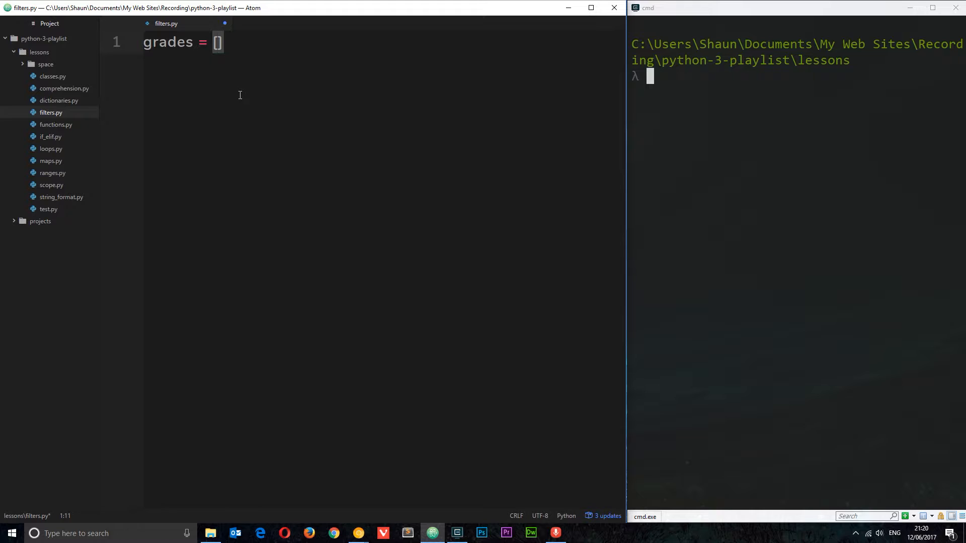
{"action": "type", "text": "'A'"}
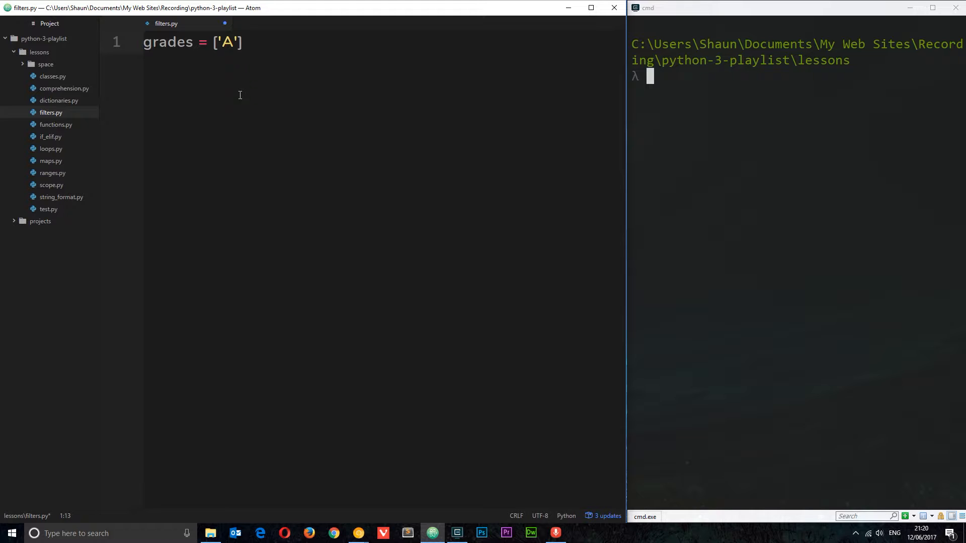
{"action": "type", "text": ", '"}
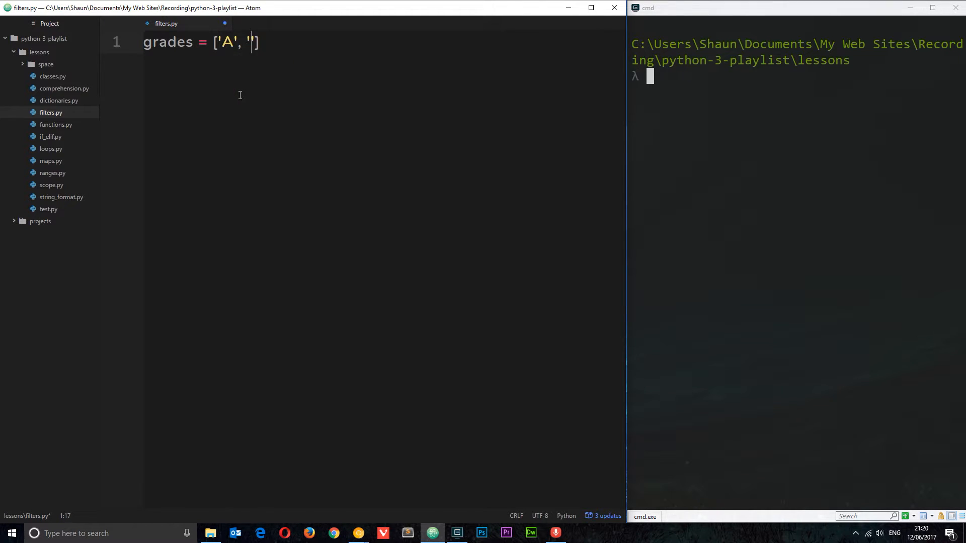
{"action": "type", "text": "'B',"}
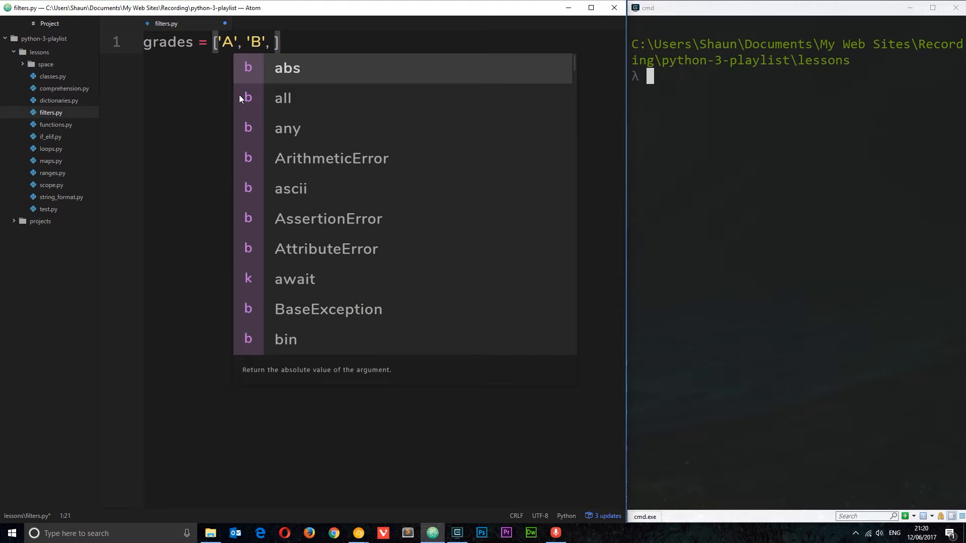
{"action": "type", "text": "'F',"}
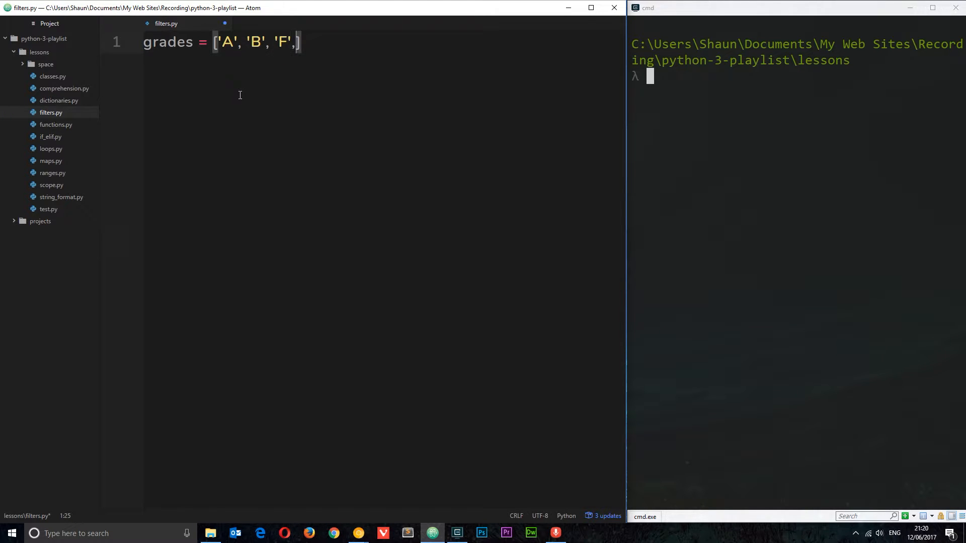
{"action": "type", "text": "'C'"}
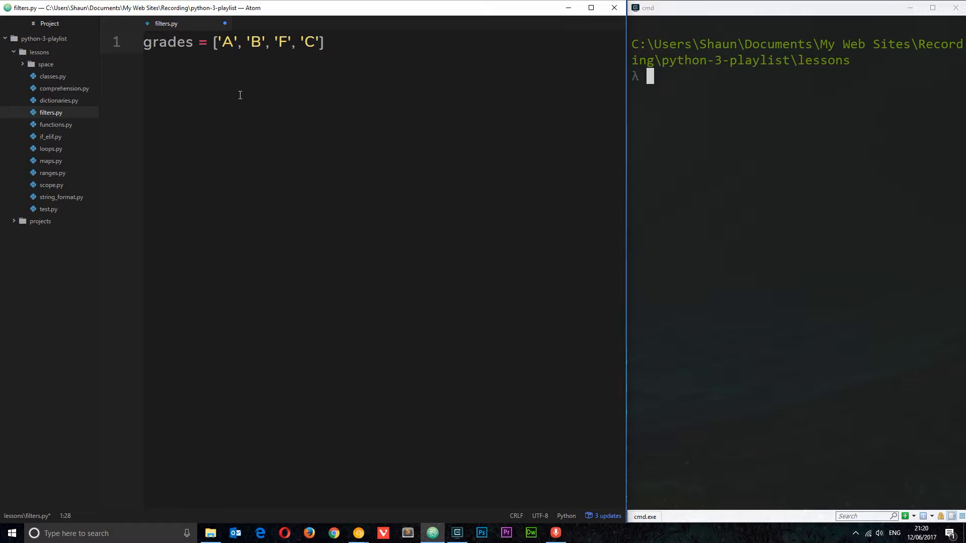
{"action": "type", "text": ", 'F'"}
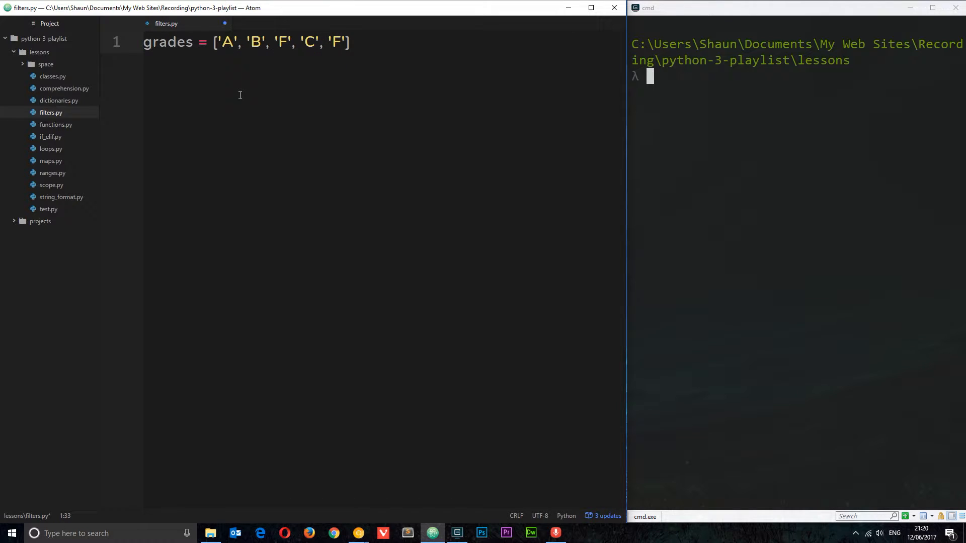
{"action": "type", "text": ", 'A'"}
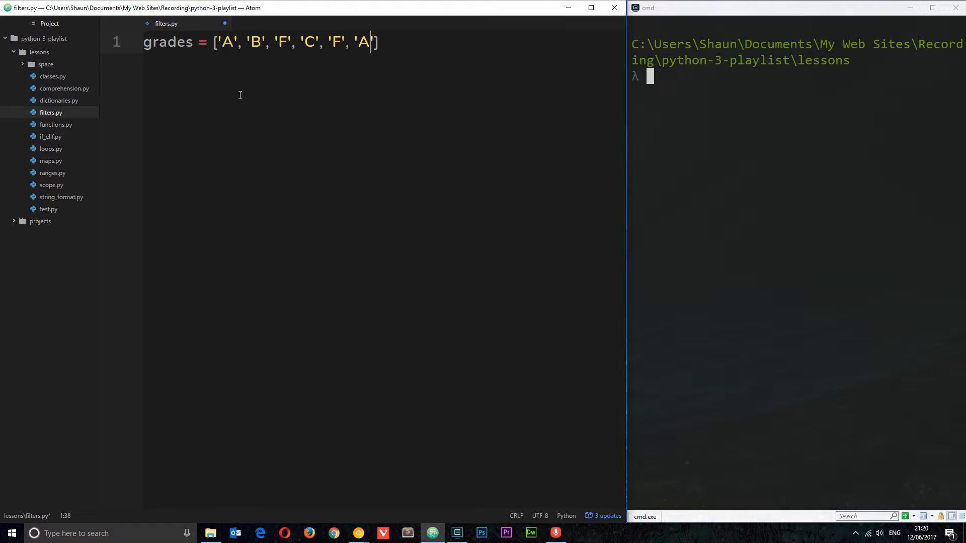
{"action": "key", "text": "Enter"}
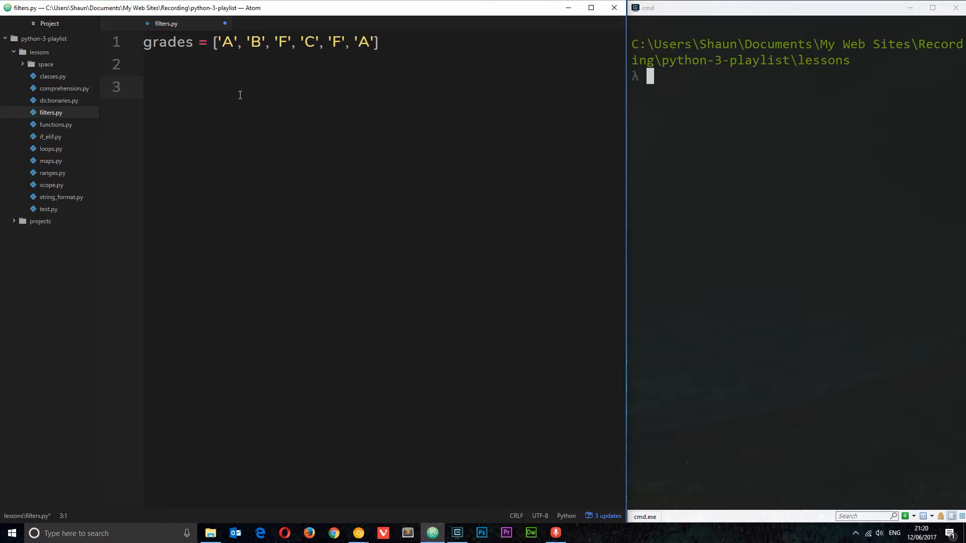
Write filter(testing_function, grades) on line 3 and select the testing_function argument.
{"action": "type", "text": "filter("}
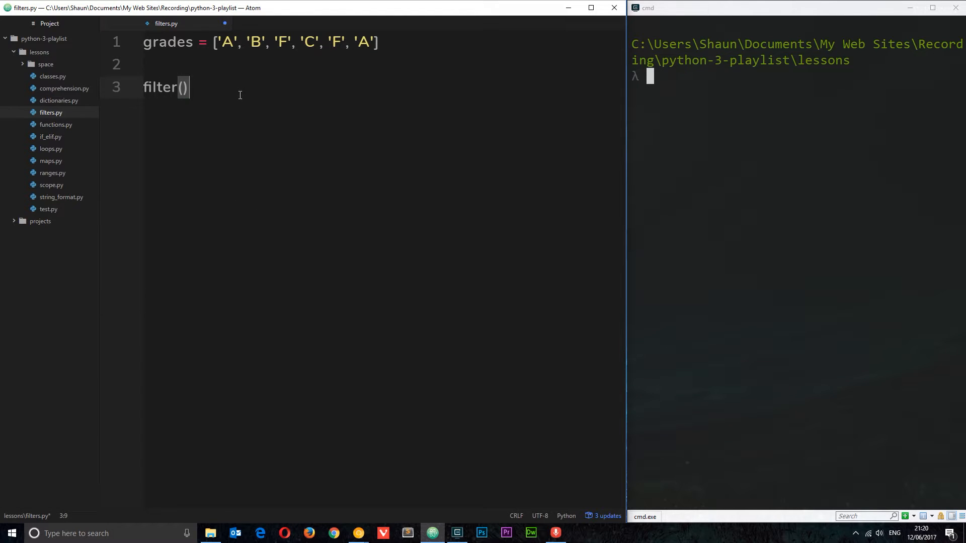
{"action": "key", "text": "Left"}
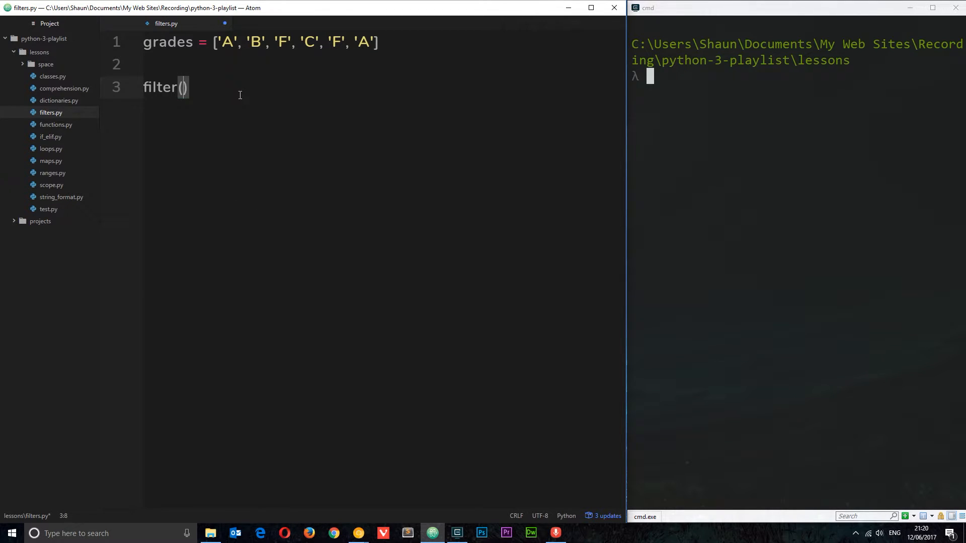
{"action": "type", "text": "testing_fu"}
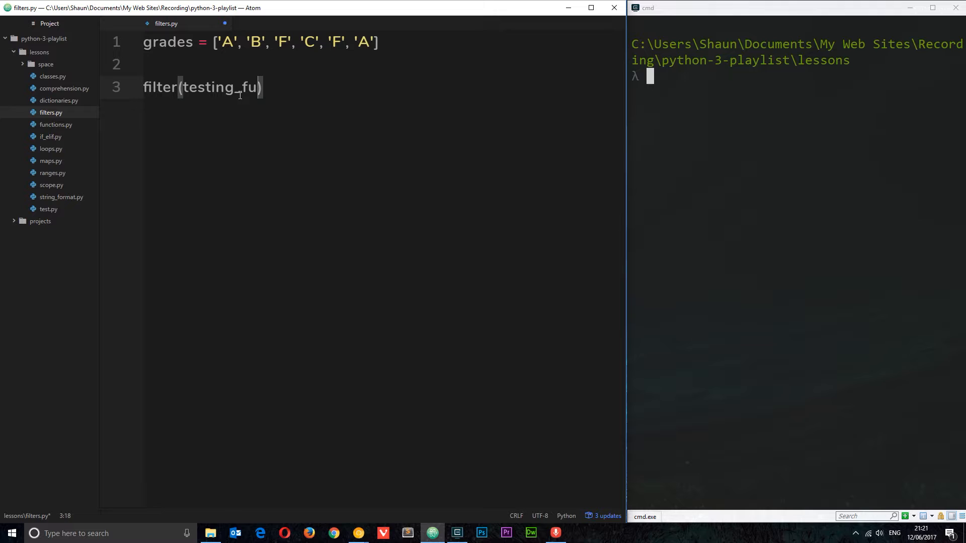
{"action": "type", "text": "nction,"}
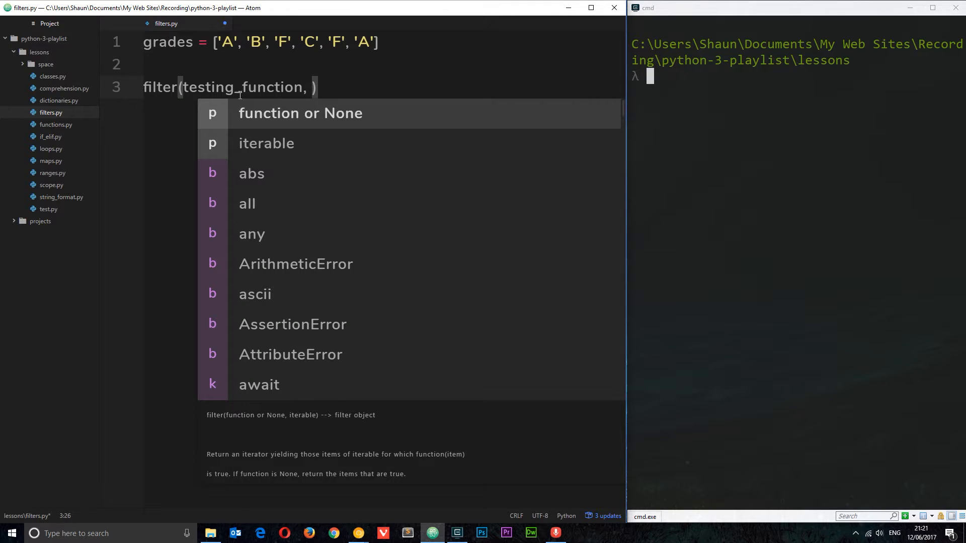
{"action": "type", "text": "grades"}
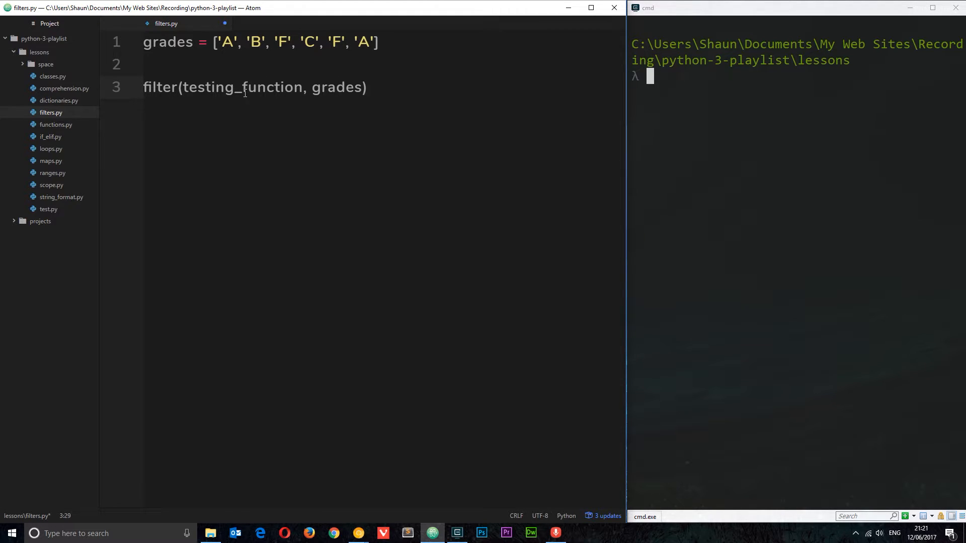
{"action": "double_click", "coordinate": [254, 88]}
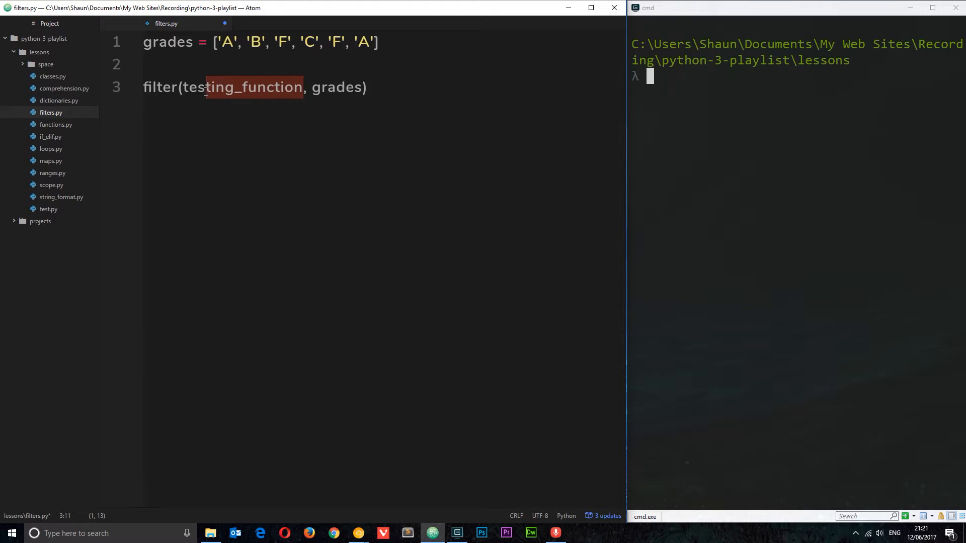
{"action": "double_click", "coordinate": [243, 87]}
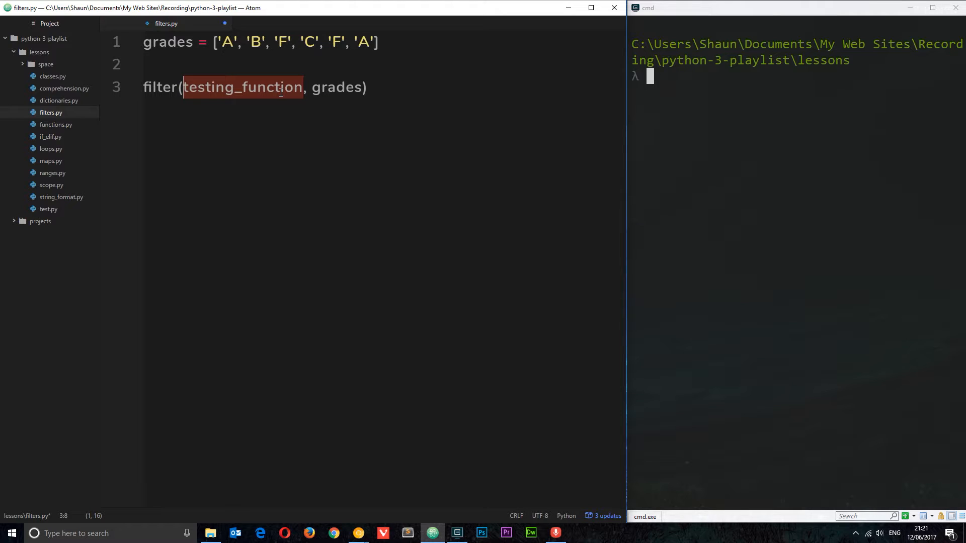
{"action": "mouse_move", "coordinate": [335, 86]}
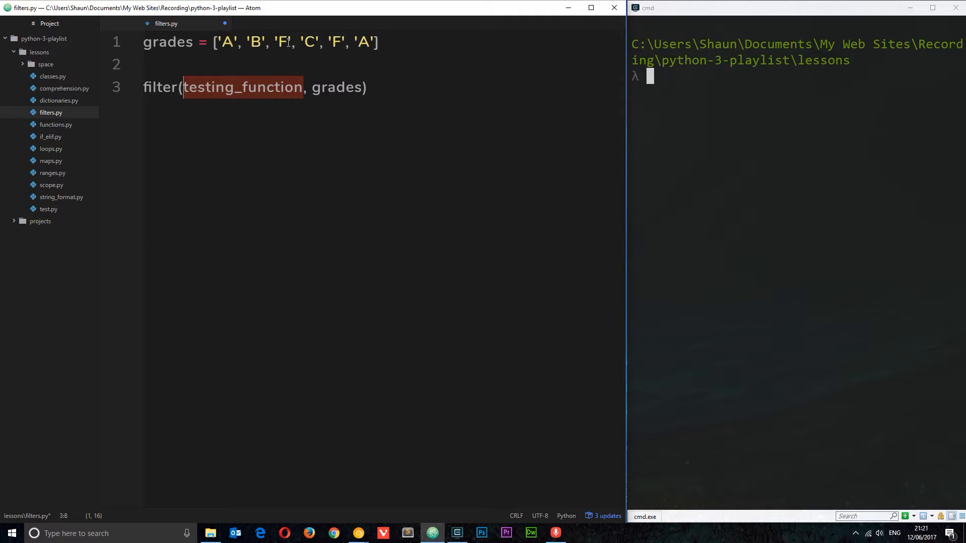
{"action": "mouse_move", "coordinate": [291, 61]}
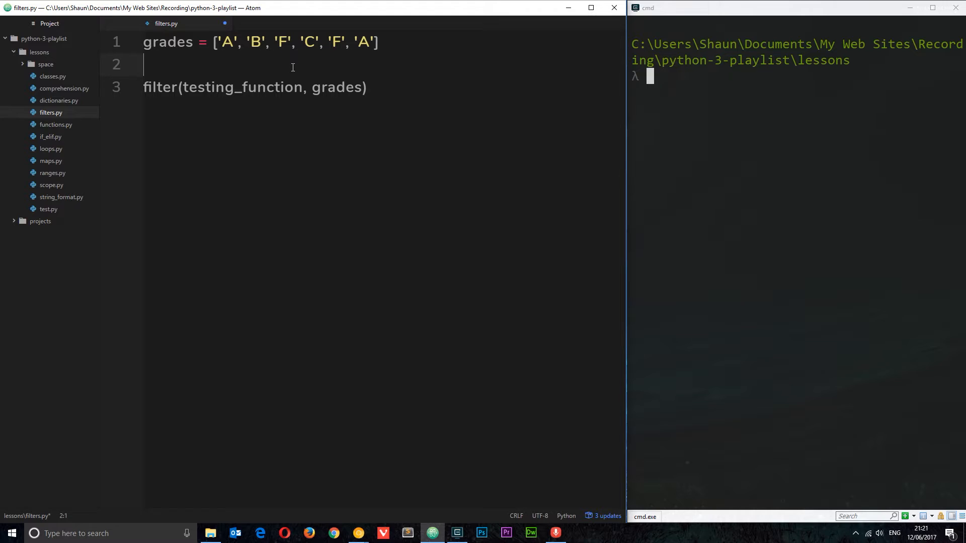
Add a def remove_fails(grade) function header above the filter call.
{"action": "key", "text": "Enter"}
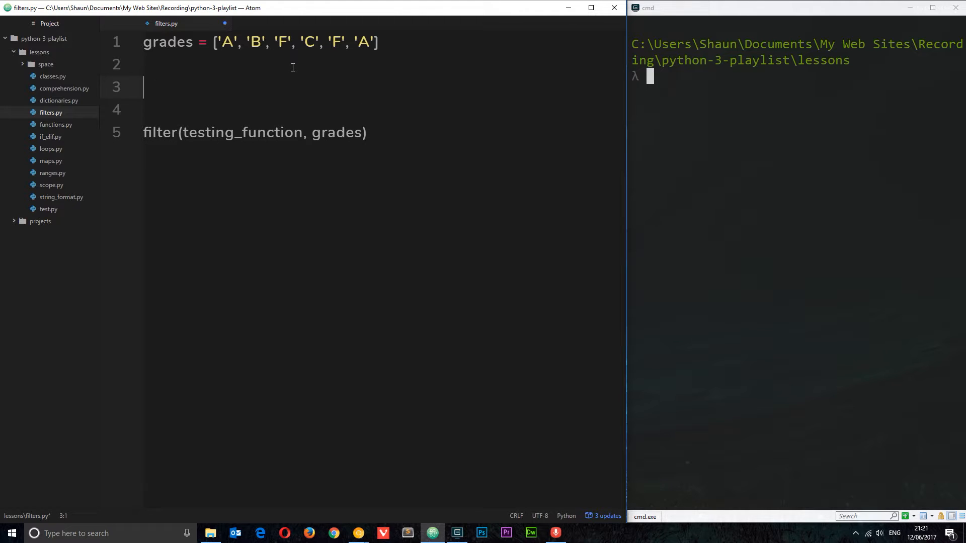
{"action": "type", "text": "d"}
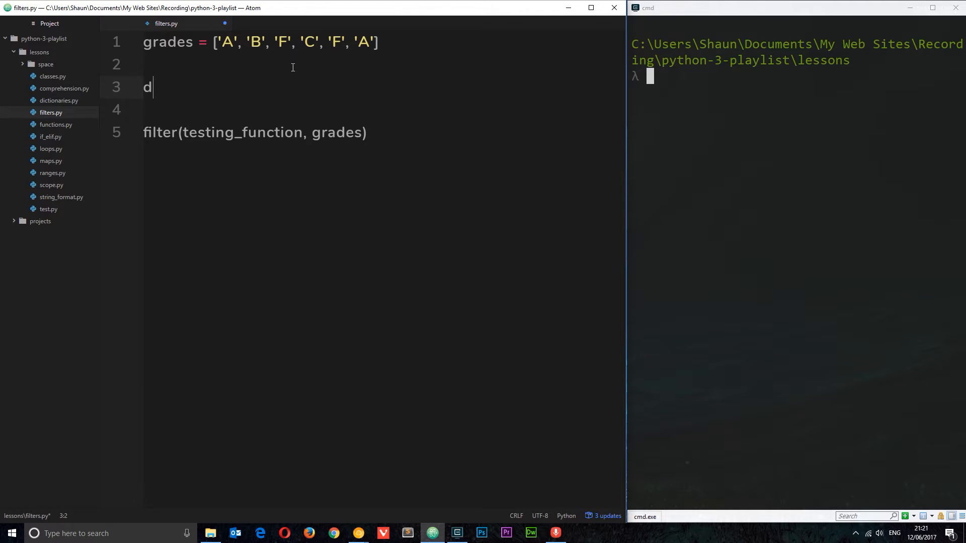
{"action": "type", "text": "ef rem"}
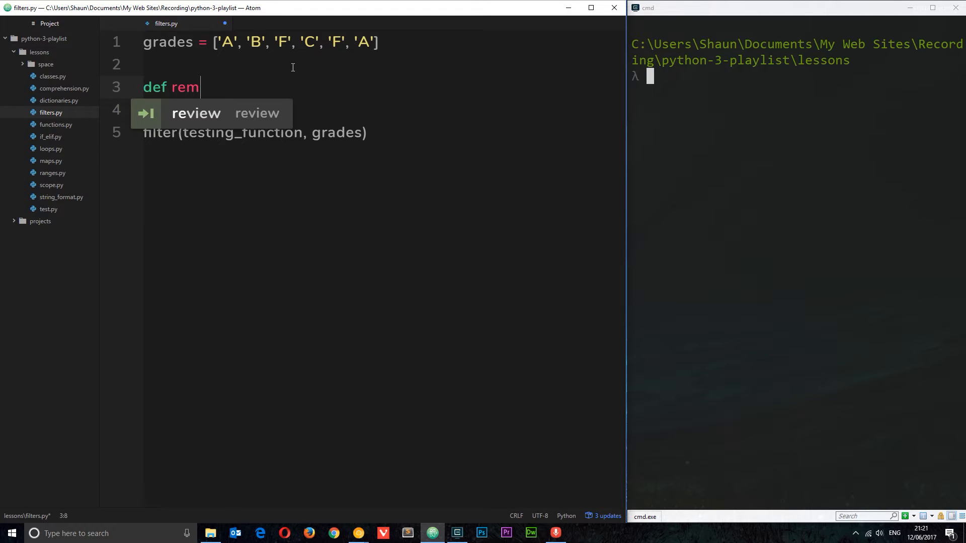
{"action": "type", "text": "ove_fail"}
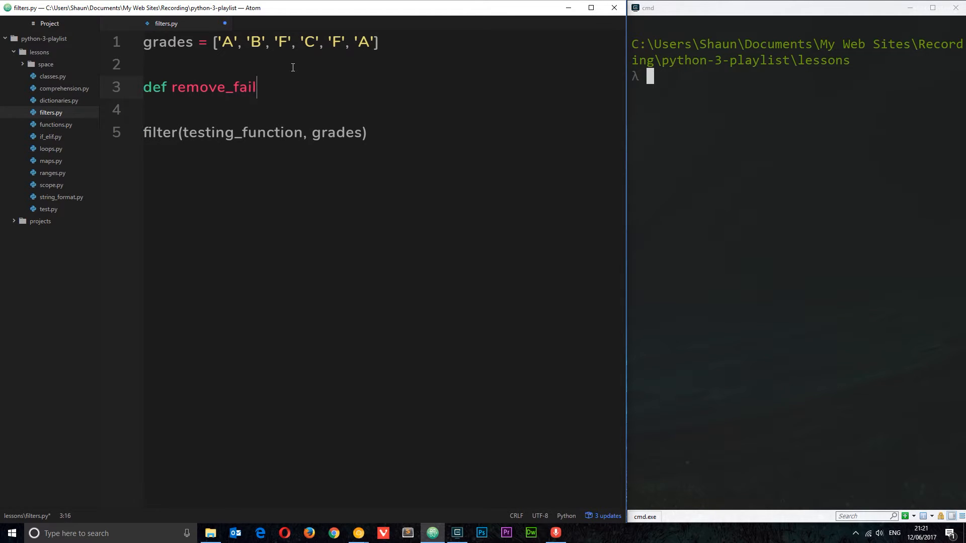
{"action": "type", "text": "s()"}
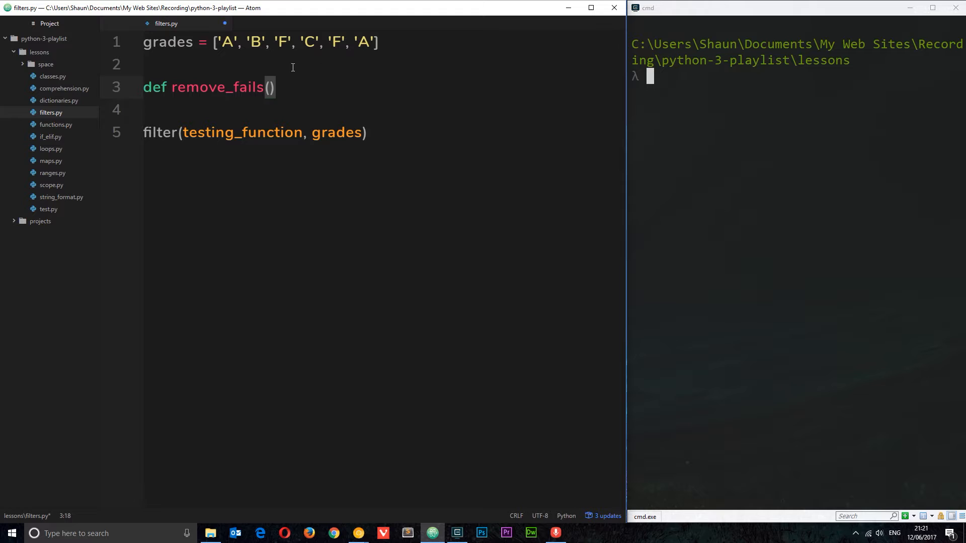
{"action": "type", "text": "grade"}
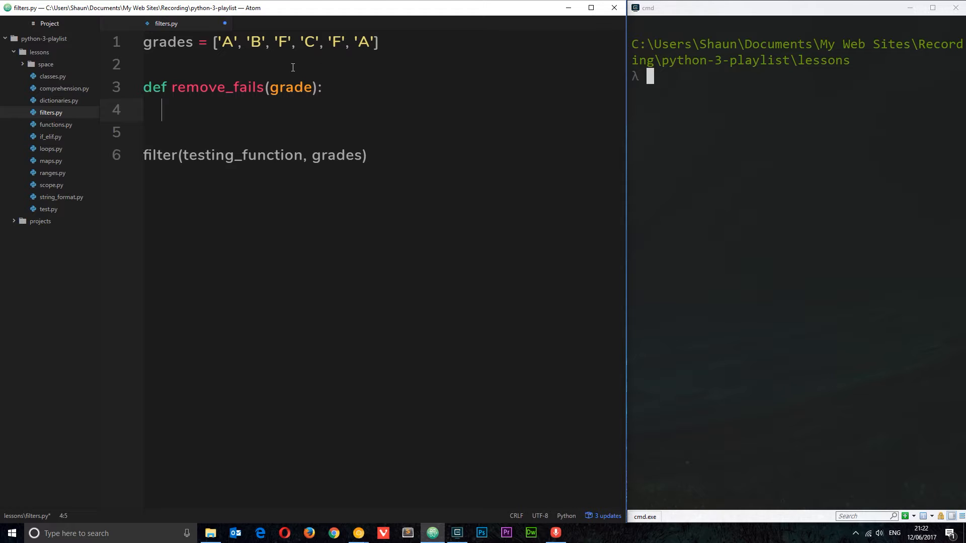
Give remove_fails the body return grade != 'F', removing the stray D.
{"action": "type", "text": "retur"}
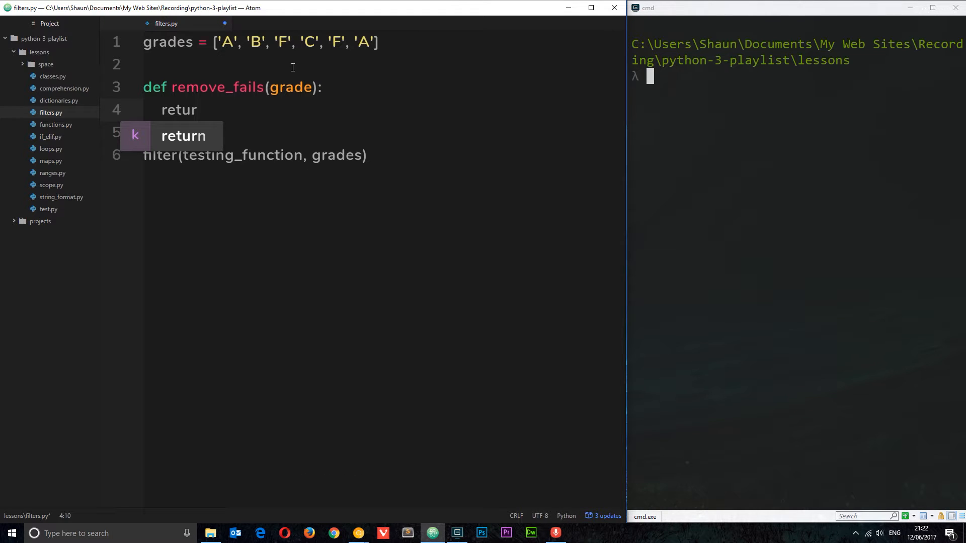
{"action": "type", "text": "n grade !="}
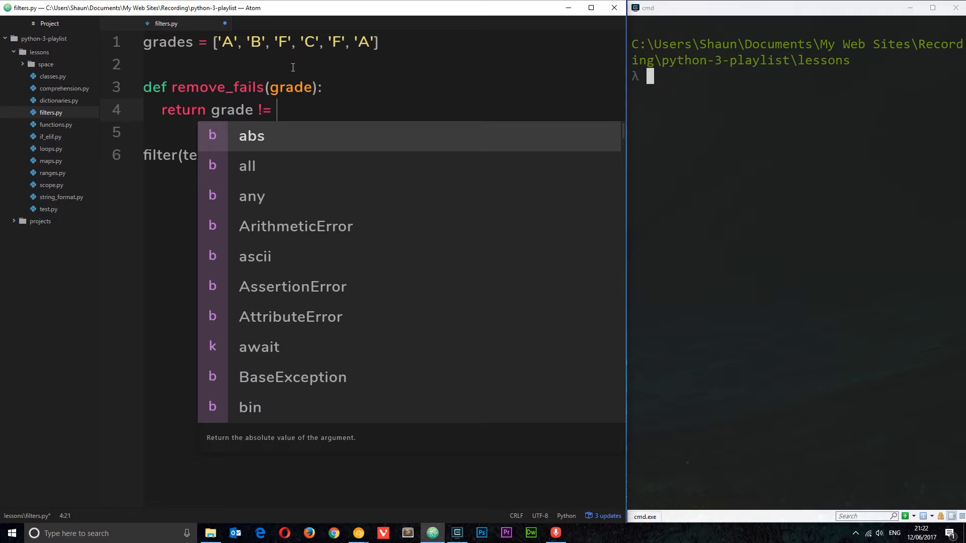
{"action": "type", "text": "'DF'"}
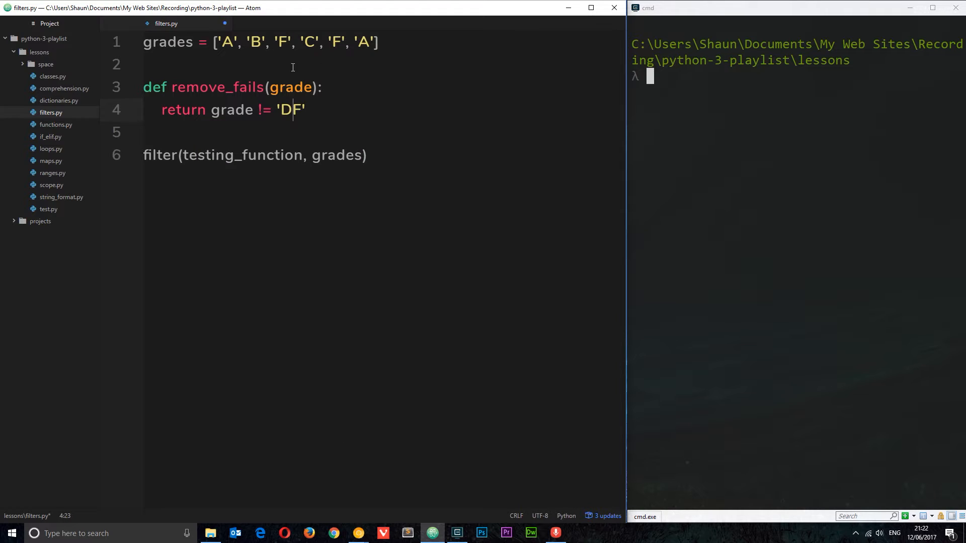
{"action": "key", "text": "Backspace"}
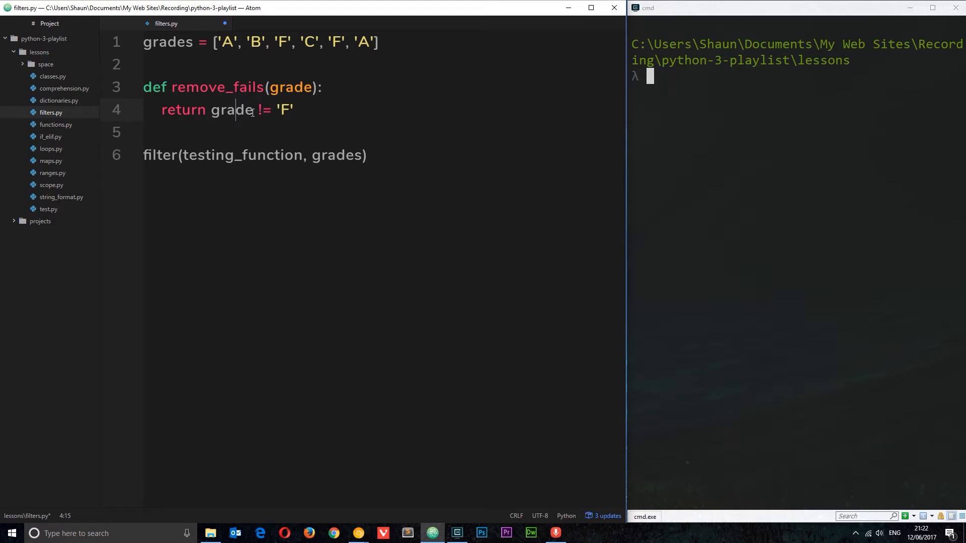
{"action": "double_click", "coordinate": [263, 110]}
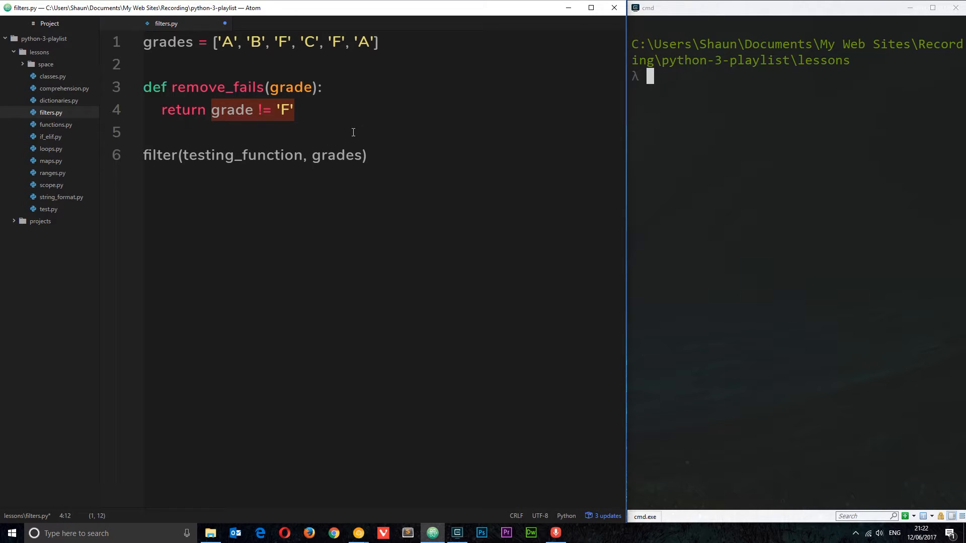
{"action": "mouse_move", "coordinate": [246, 123]}
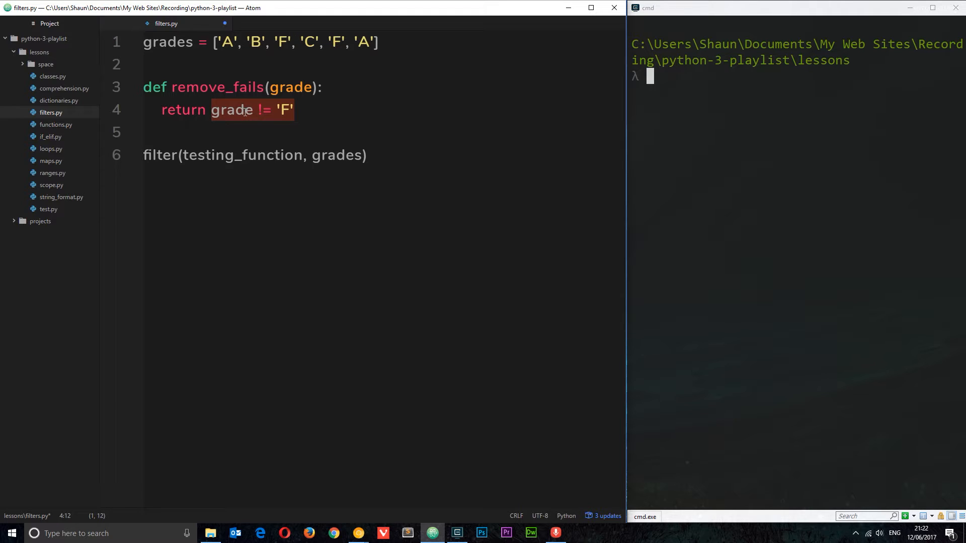
{"action": "double_click", "coordinate": [232, 110]}
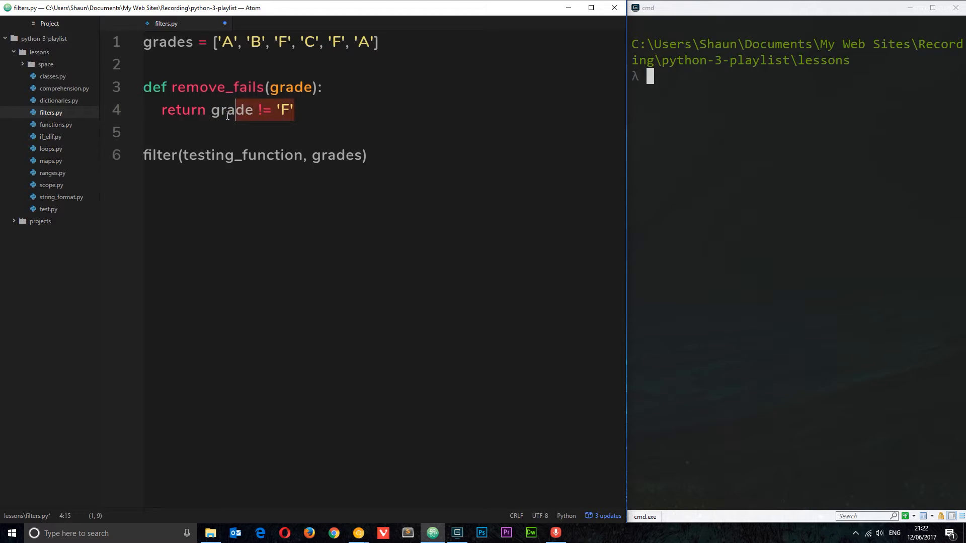
{"action": "left_click", "coordinate": [289, 156]}
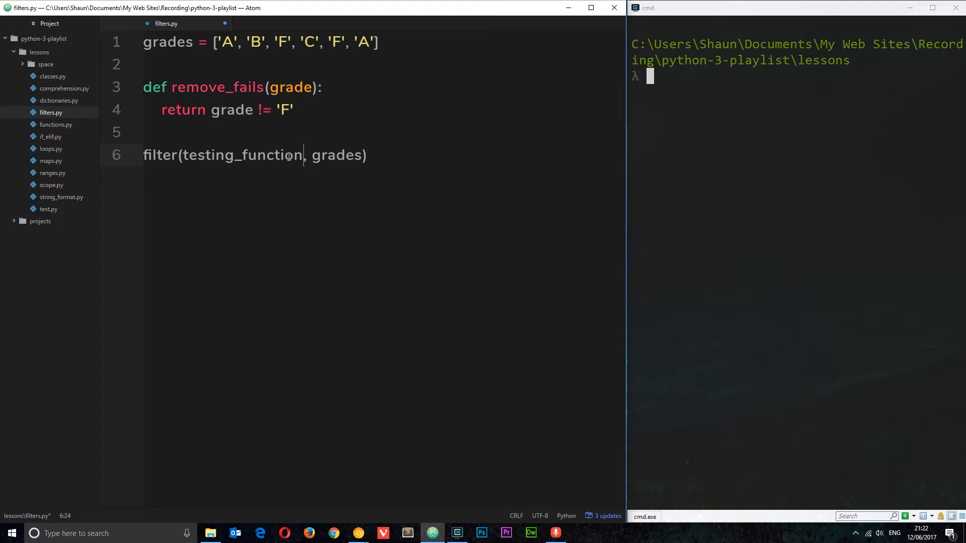
{"action": "double_click", "coordinate": [244, 155]}
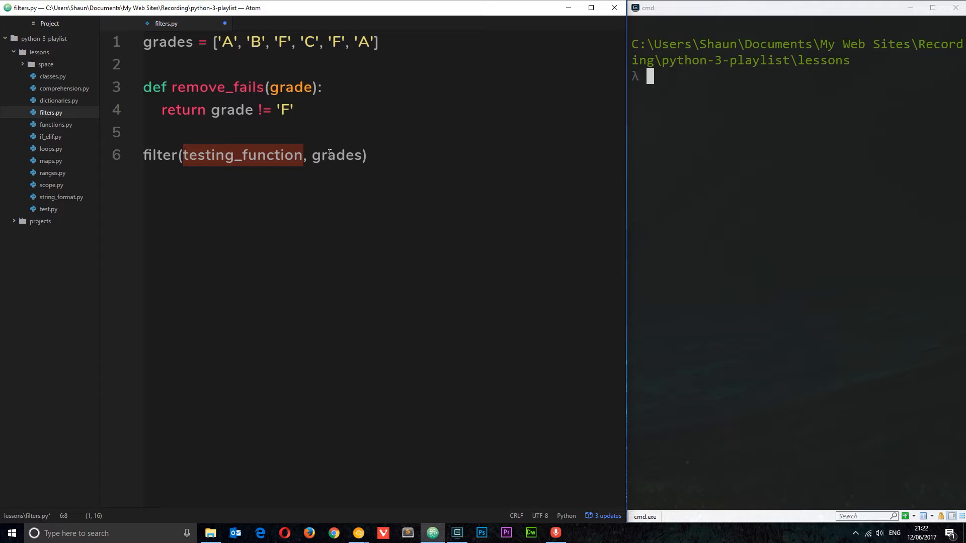
{"action": "left_click", "coordinate": [306, 155]}
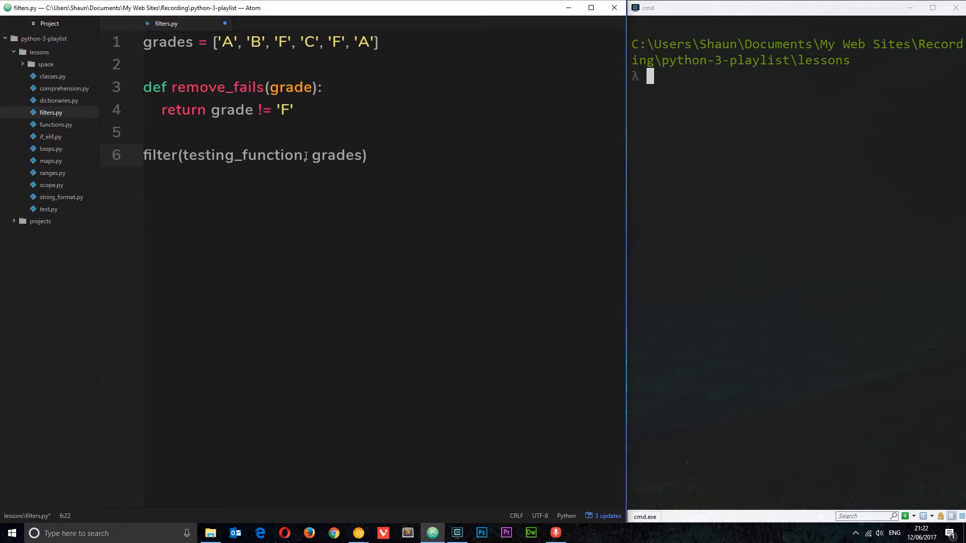
{"action": "double_click", "coordinate": [218, 87]}
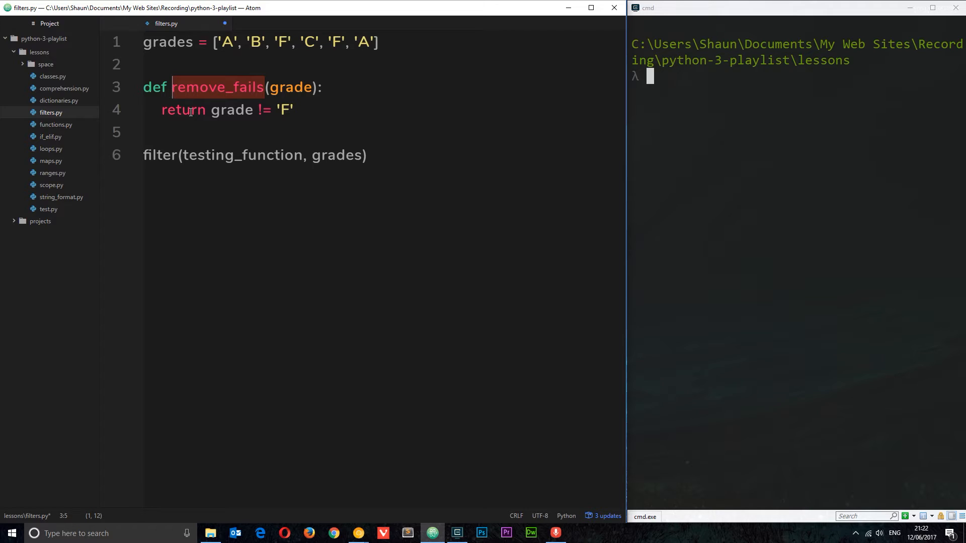
{"action": "double_click", "coordinate": [242, 155]}
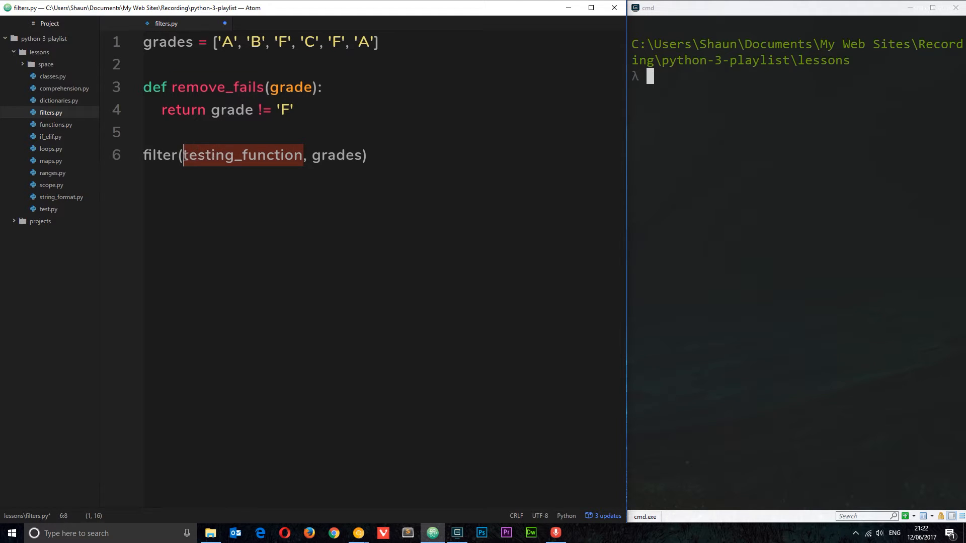
Pass remove_fails to filter, wrap it in print(list(...)), and run python filters.py.
{"action": "type", "text": "remove_fails"}
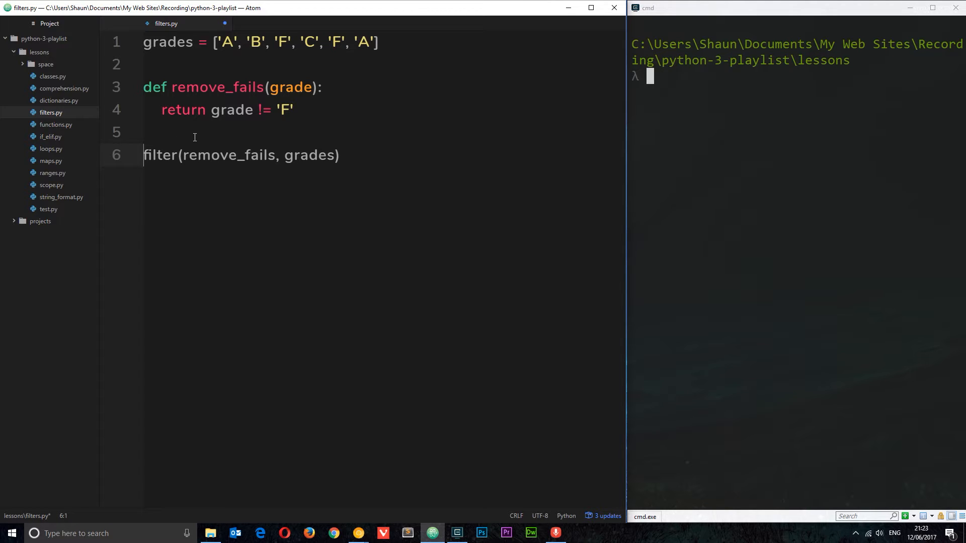
{"action": "type", "text": "print("}
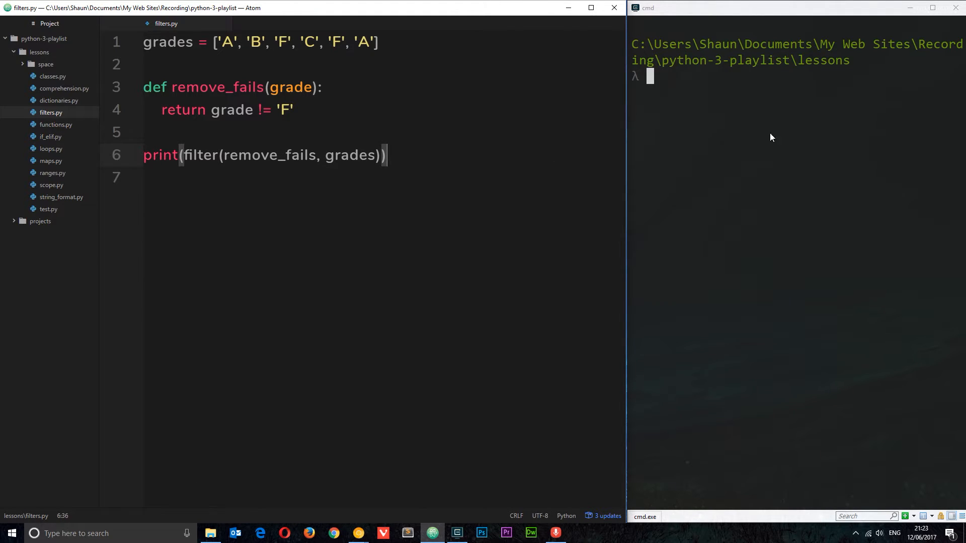
{"action": "type", "text": "python filters.py"}
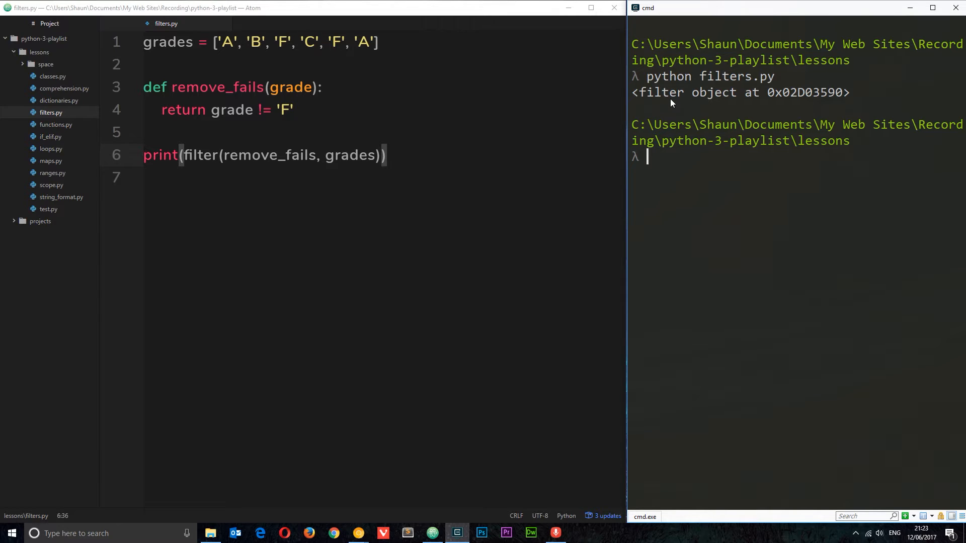
{"action": "mouse_move", "coordinate": [675, 105]}
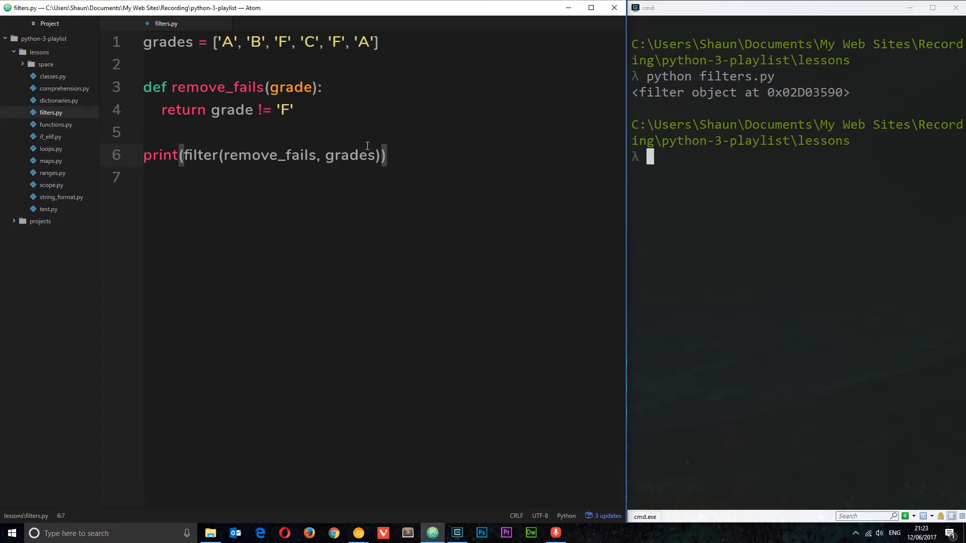
{"action": "type", "text": "list("}
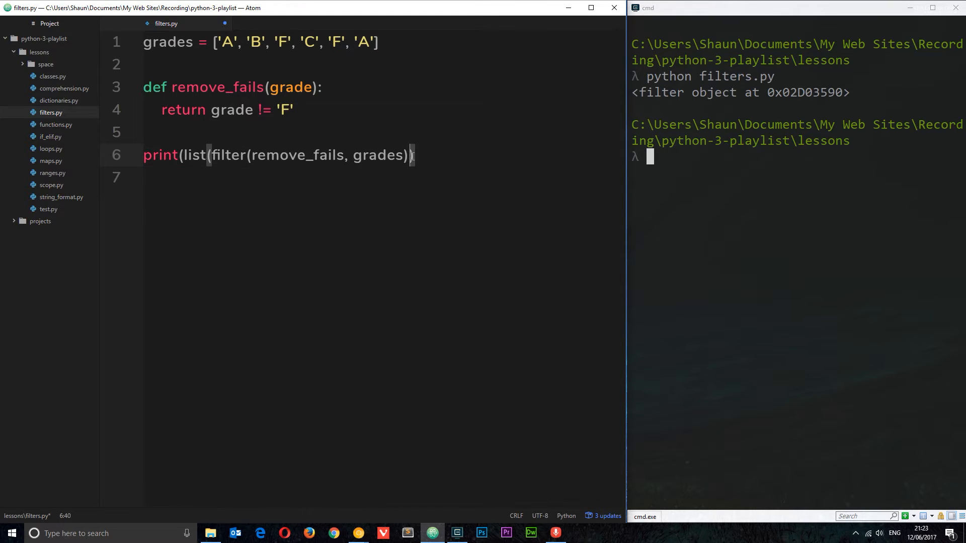
{"action": "type", "text": ")"}
{"action": "left_click", "coordinate": [798, 156]}
{"action": "type", "text": "python filters.py"}
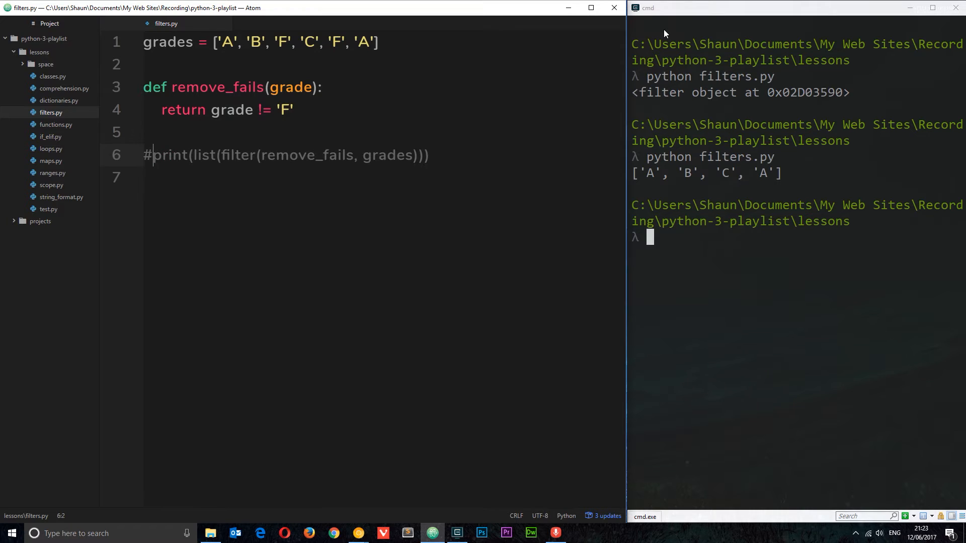
Add filtered_grades = [] and a for loop over grades checking if grade != 'F'.
{"action": "type", "text": "\" \""}
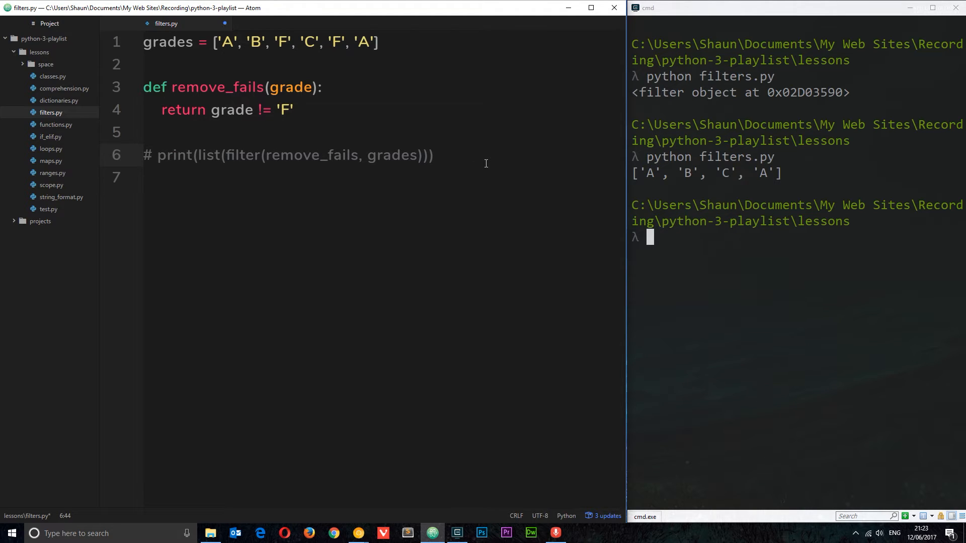
{"action": "key", "text": "Enter"}
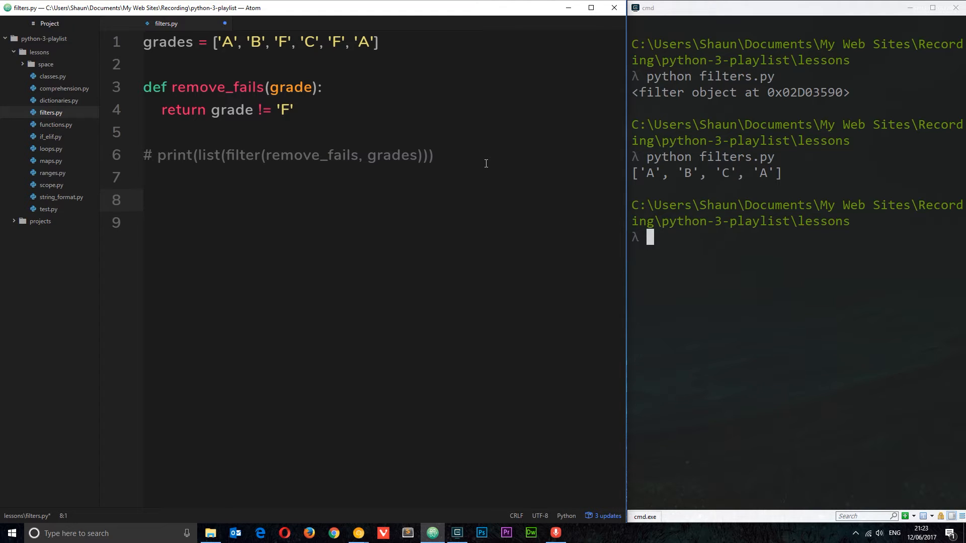
{"action": "type", "text": "filtered_"}
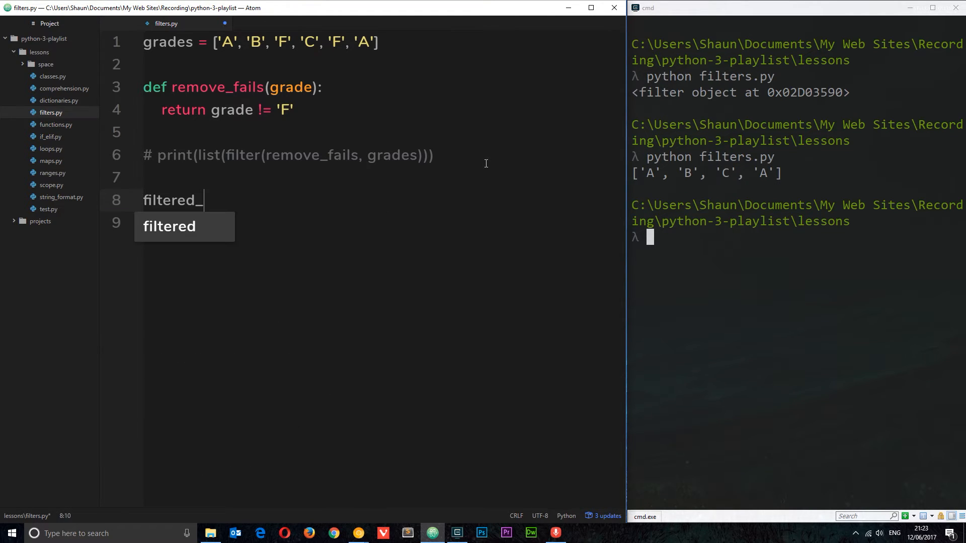
{"action": "type", "text": "grades"}
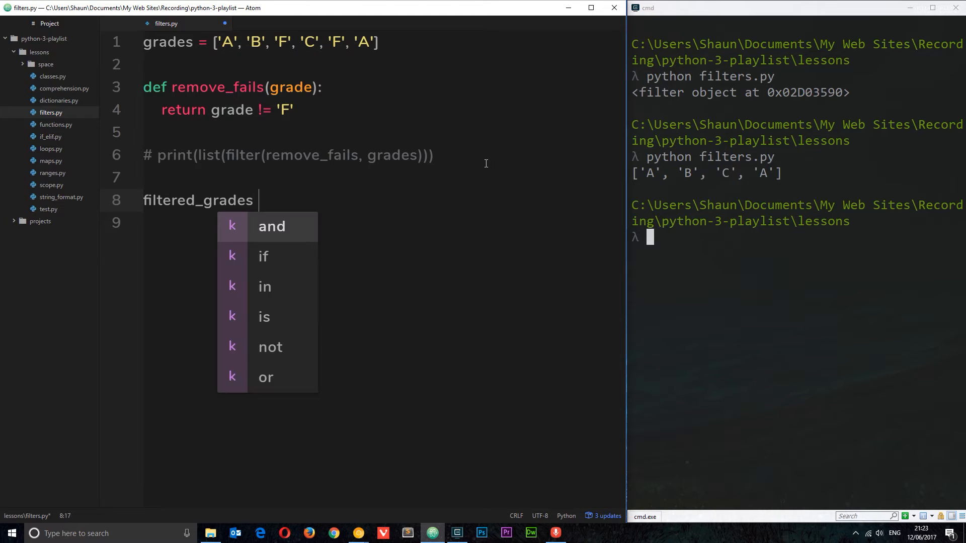
{"action": "type", "text": "= []"}
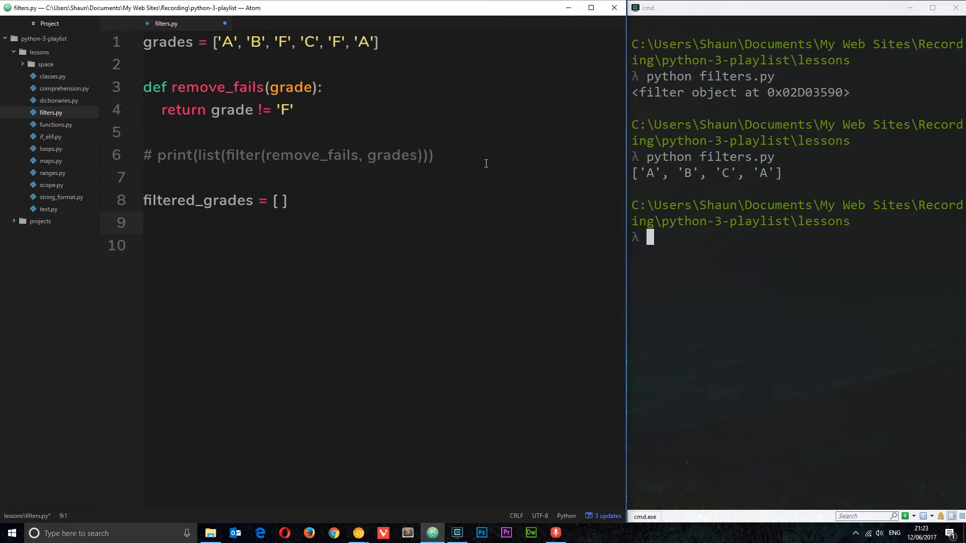
{"action": "type", "text": "for g"}
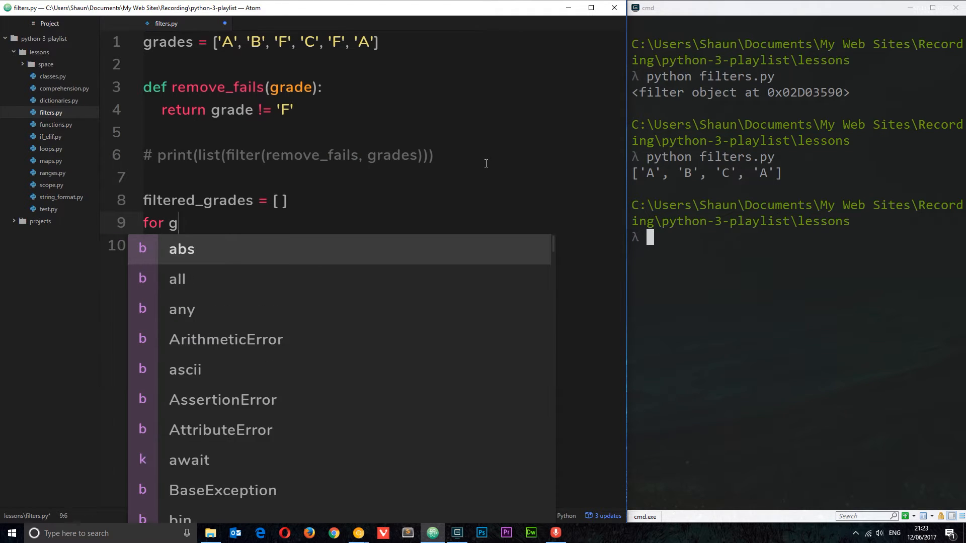
{"action": "type", "text": "rade in grad"}
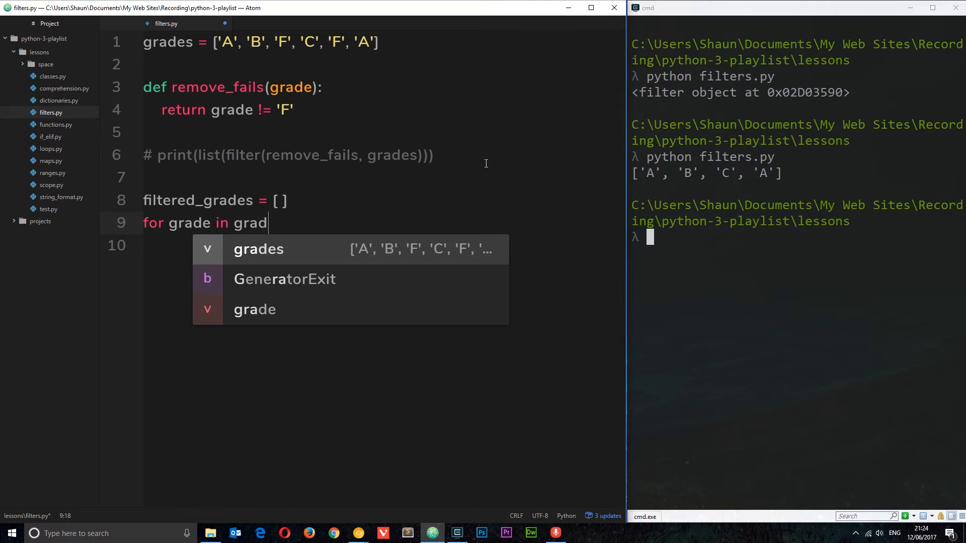
{"action": "type", "text": "es:"}
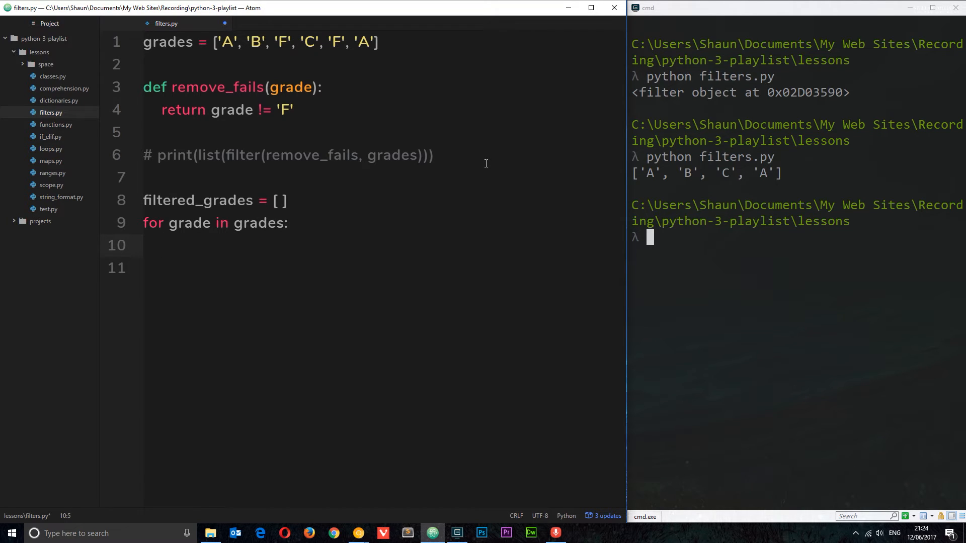
{"action": "type", "text": "if"}
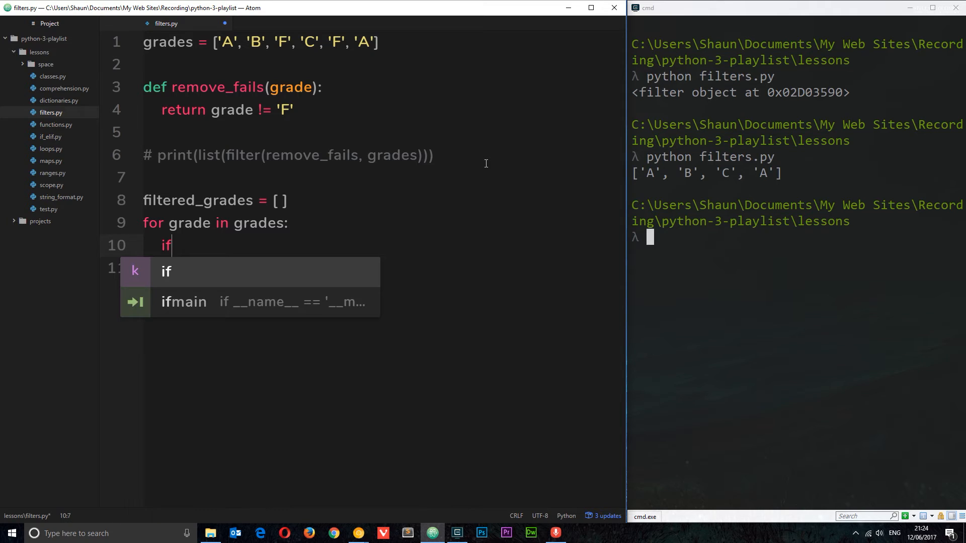
{"action": "type", "text": "grade !"}
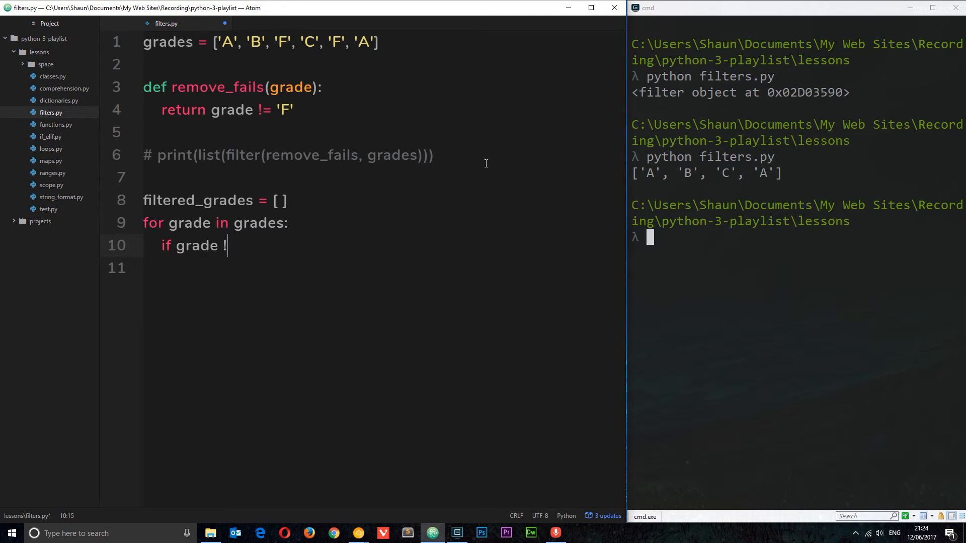
{"action": "type", "text": "= 'F':"}
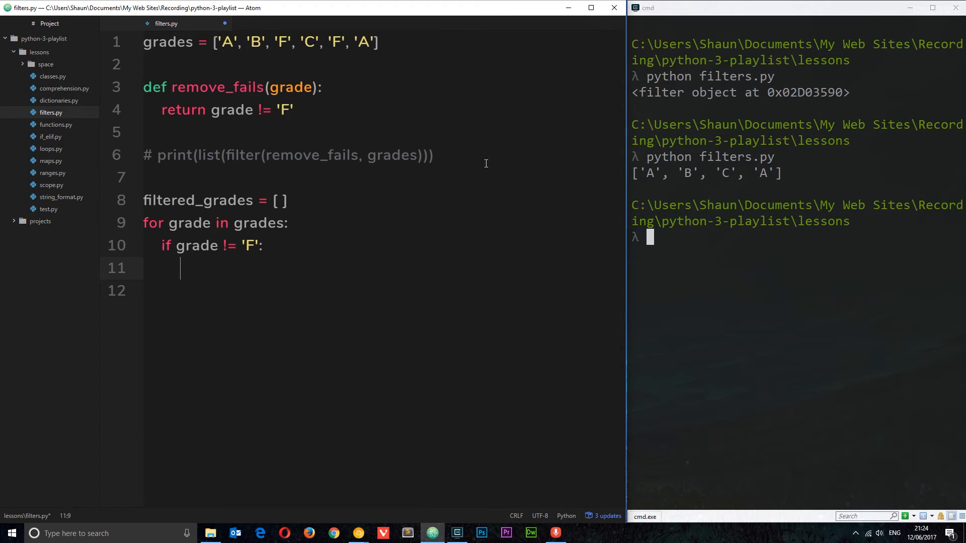
Append passing grades to filtered_grades and print(filtered_grades) after the loop.
{"action": "type", "text": "filtered_grades.append(grade"}
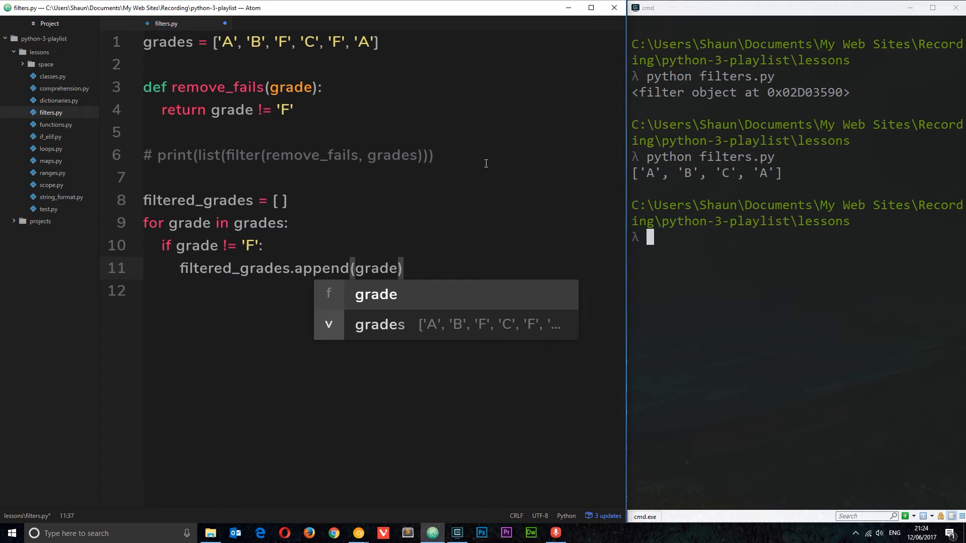
{"action": "key", "text": "Escape"}
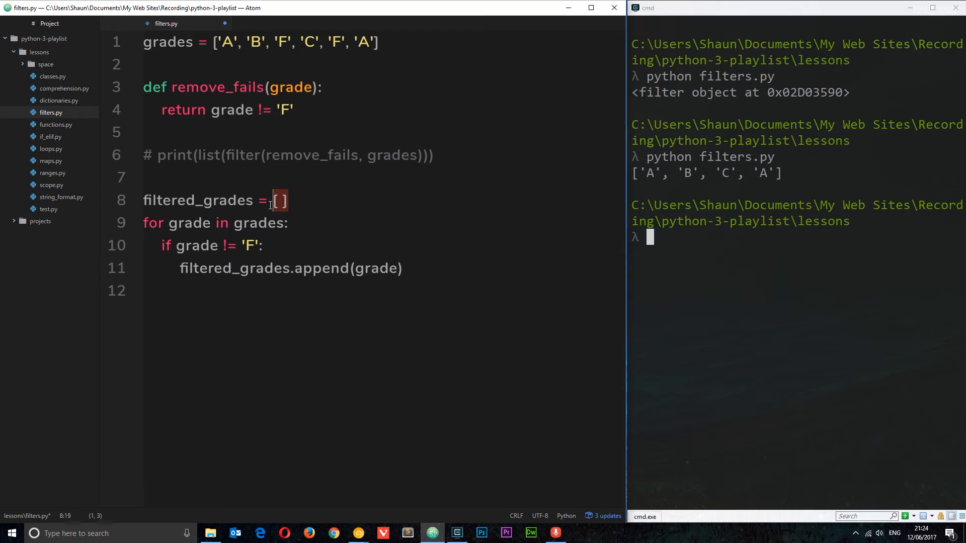
{"action": "mouse_move", "coordinate": [371, 253]}
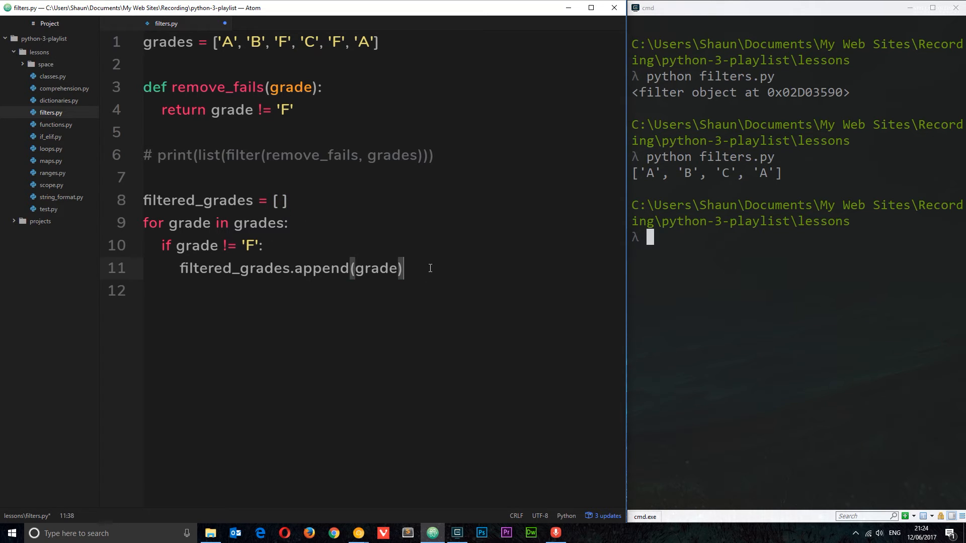
{"action": "key", "text": "Enter"}
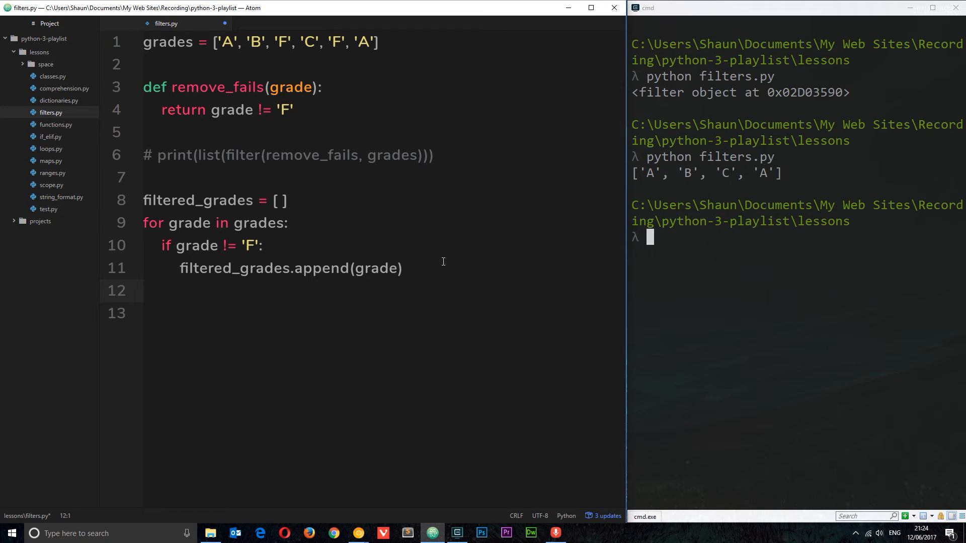
{"action": "type", "text": "print()"}
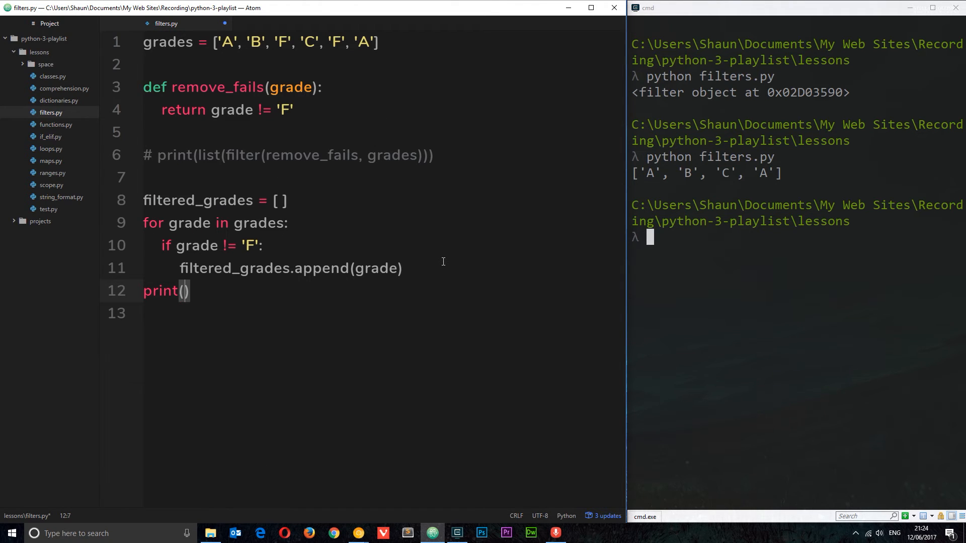
{"action": "type", "text": "filtered_grades"}
{"action": "left_click", "coordinate": [797, 237]}
{"action": "type", "text": "python filters.py"}
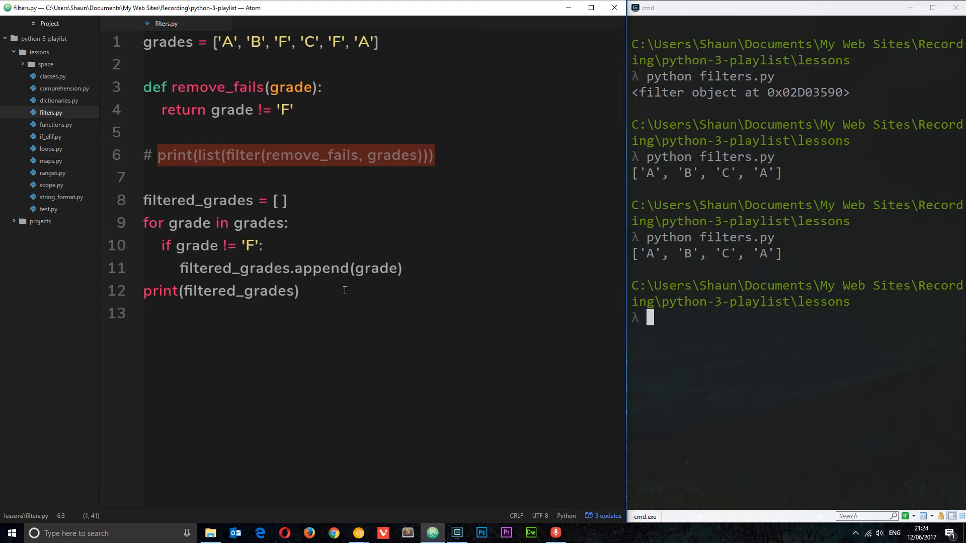
Comment out the for-loop lines 8–12 and begin a print([grade ...]) statement.
{"action": "left_click_drag", "start_coordinate": [144, 201], "coordinate": [402, 268]}
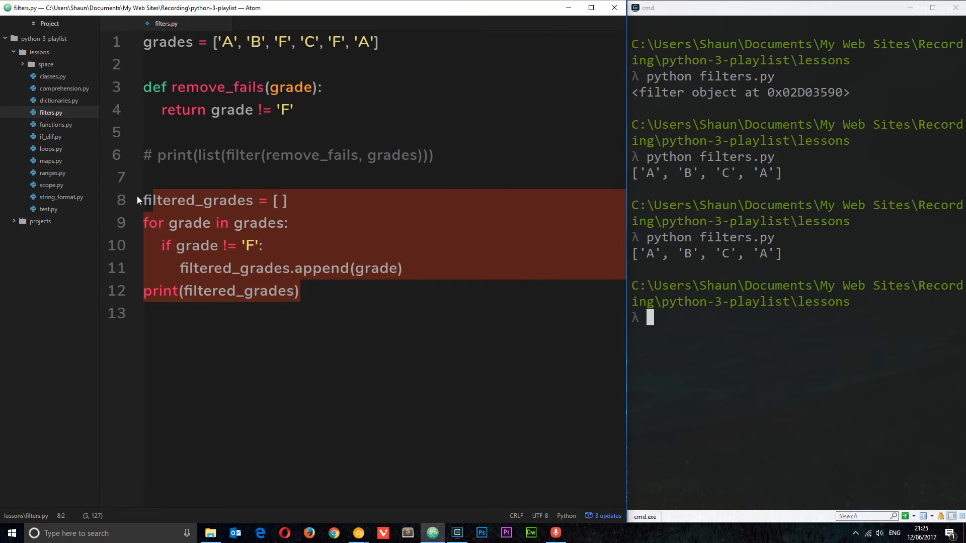
{"action": "key", "text": "ctrl+/"}
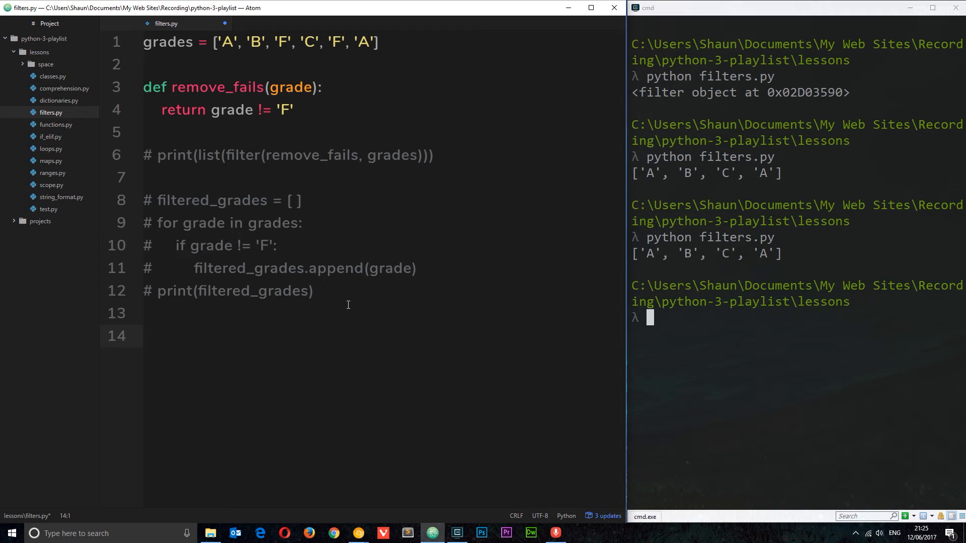
{"action": "type", "text": "print("}
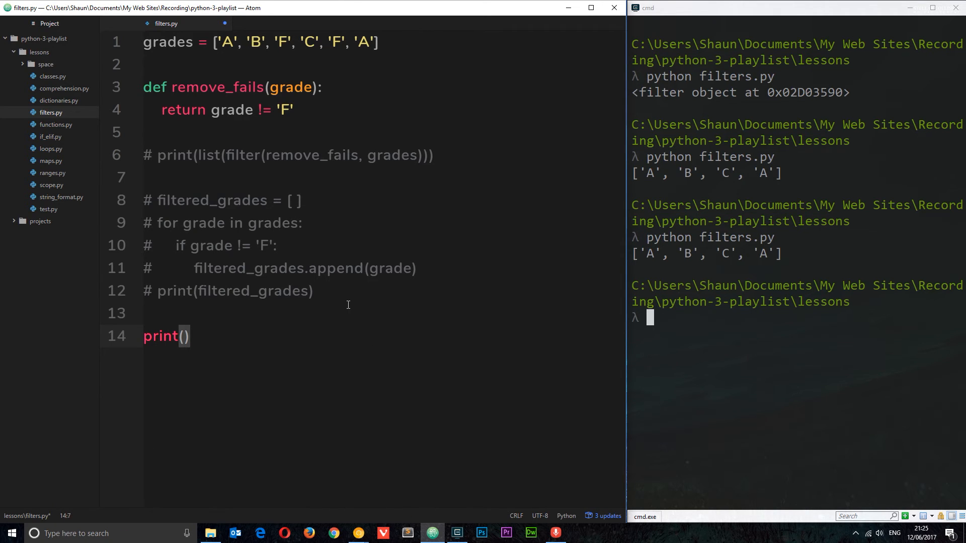
{"action": "type", "text": "["}
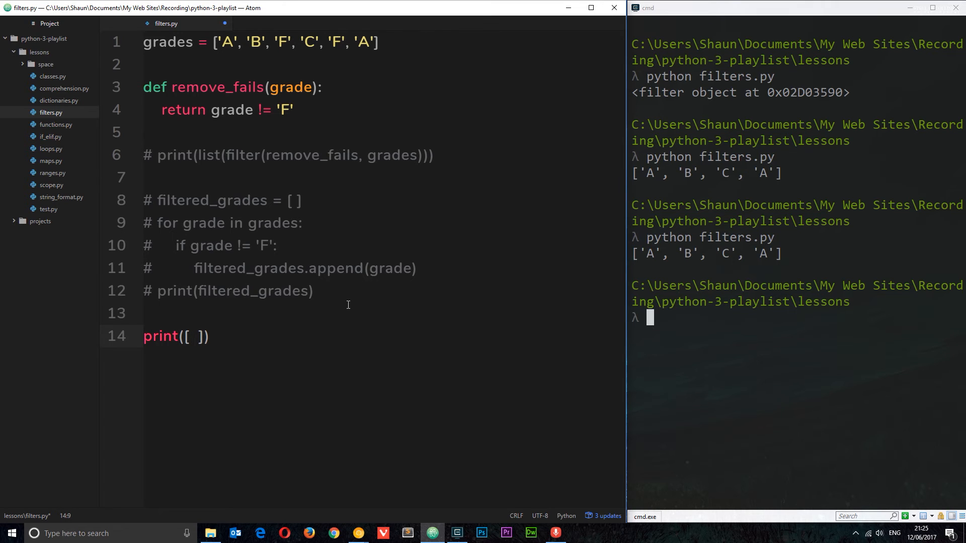
{"action": "type", "text": "grade"}
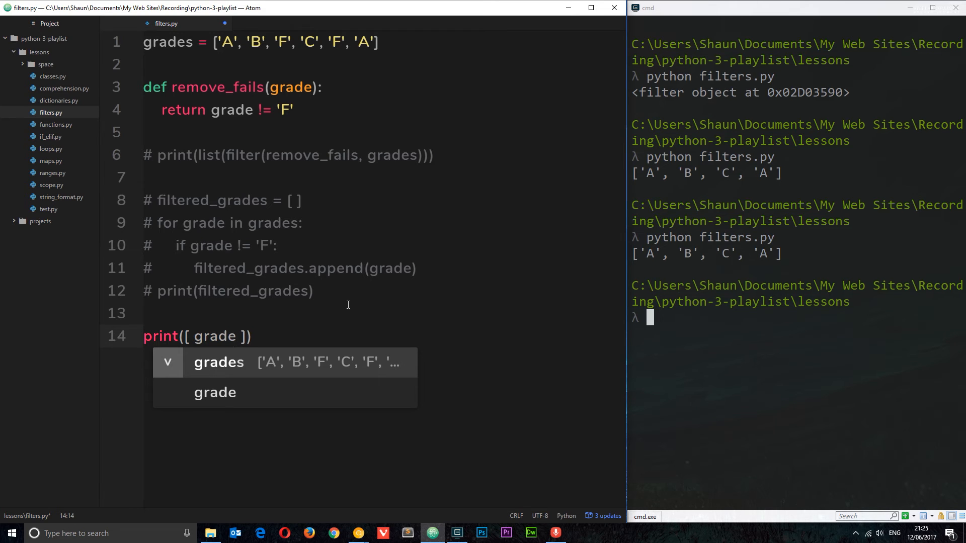
Finish the comprehension for grade in grades if grade != 'F' and run python filters.py.
{"action": "type", "text": "f"}
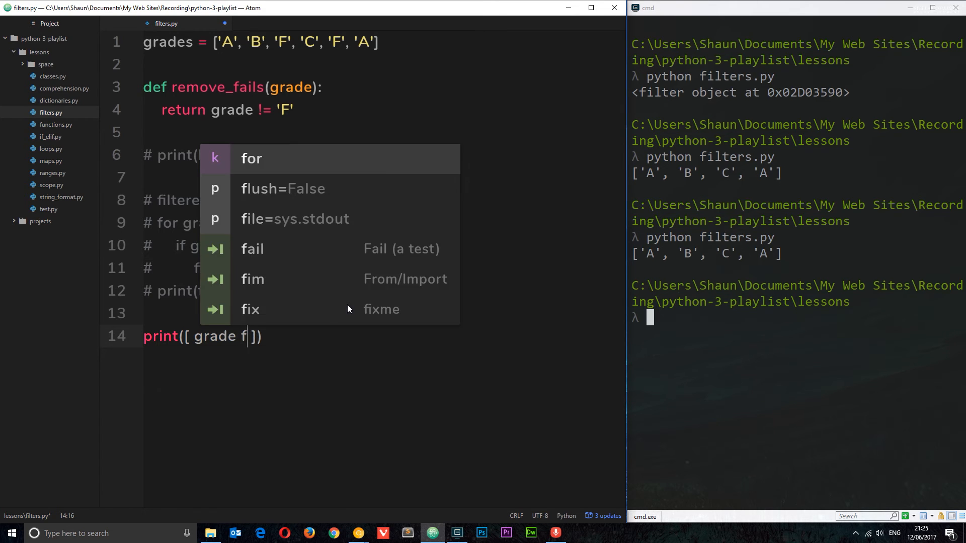
{"action": "type", "text": "r grade in grade"}
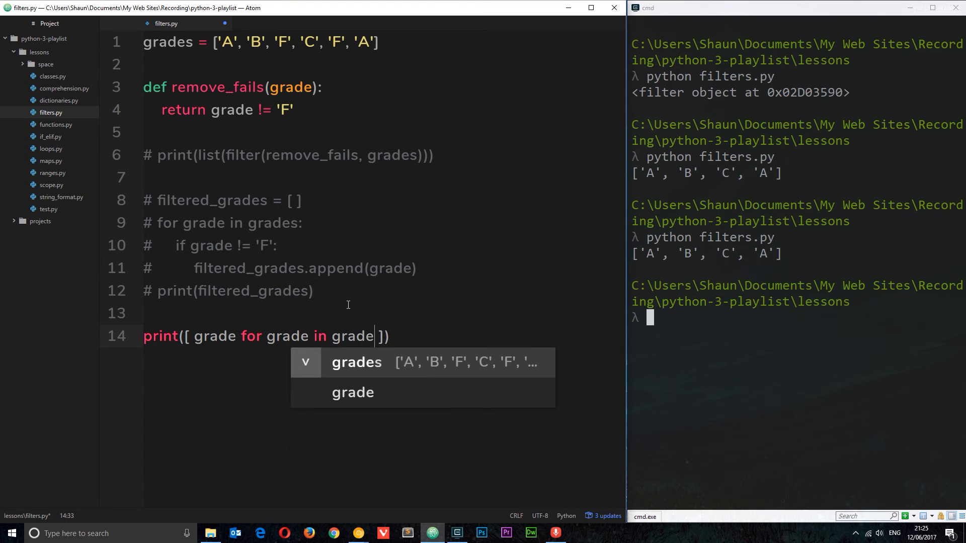
{"action": "type", "text": "s"}
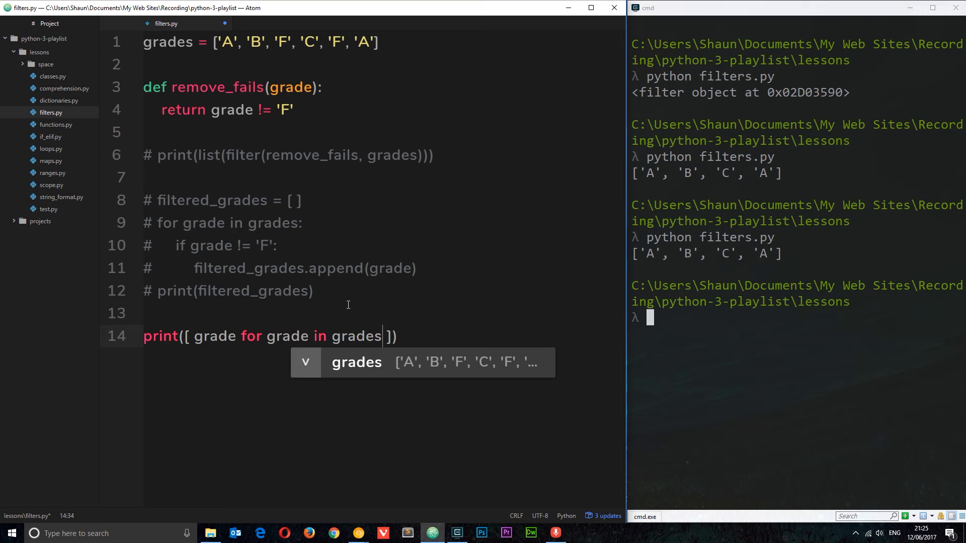
{"action": "type", "text": "if"}
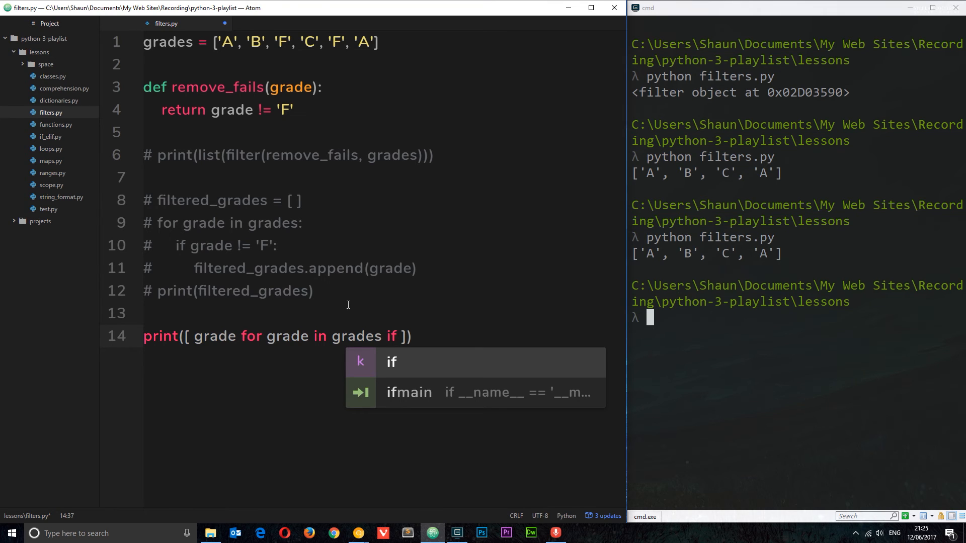
{"action": "type", "text": "grade !"}
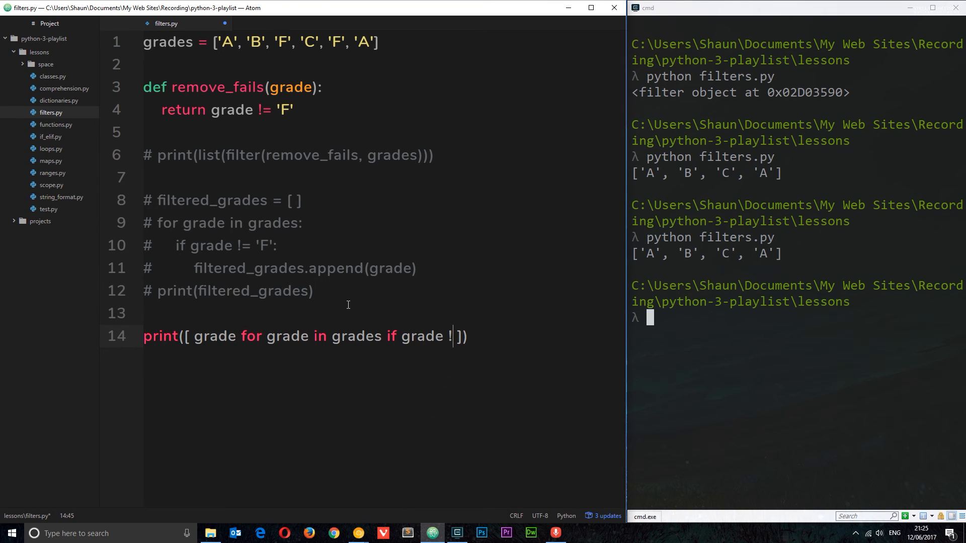
{"action": "type", "text": "= 'F'"}
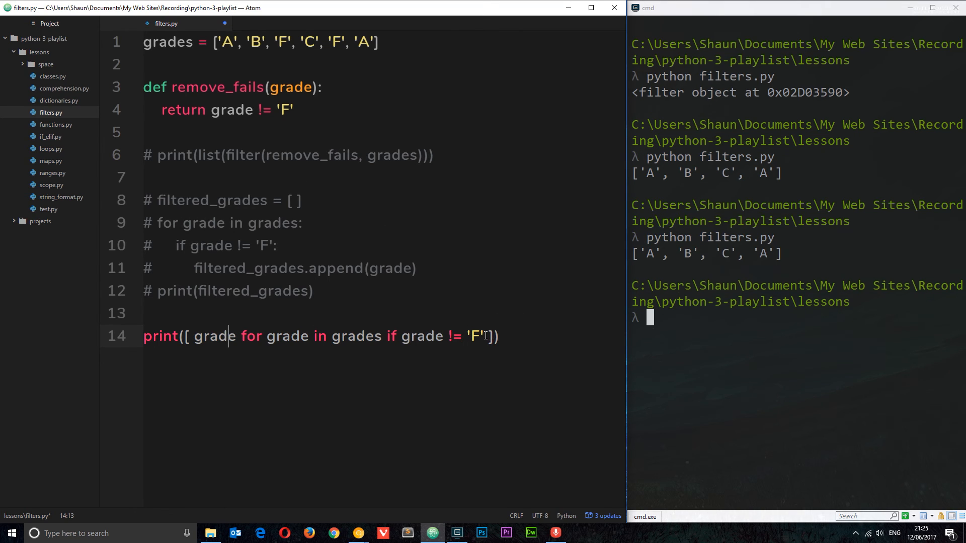
{"action": "left_click_drag", "start_coordinate": [402, 335], "coordinate": [486, 335]}
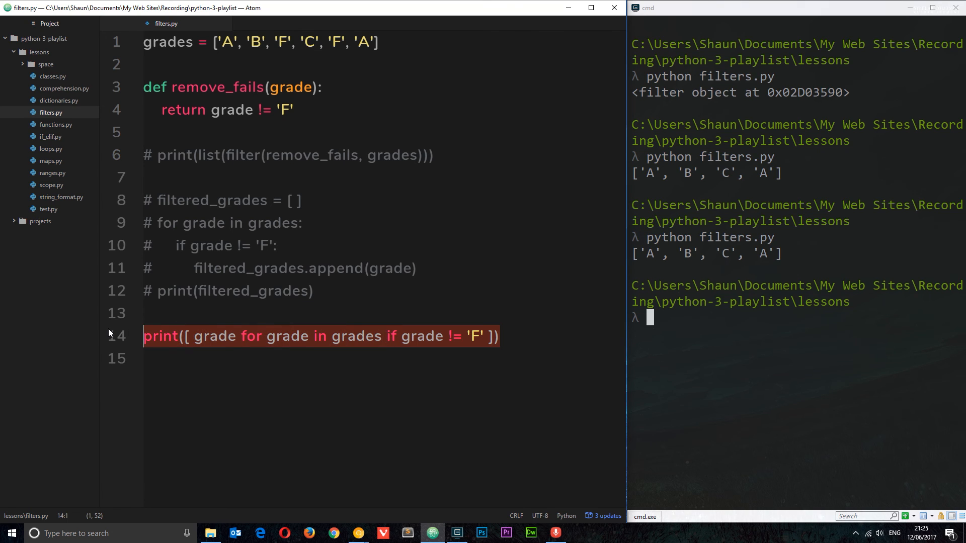
{"action": "mouse_move", "coordinate": [352, 336]}
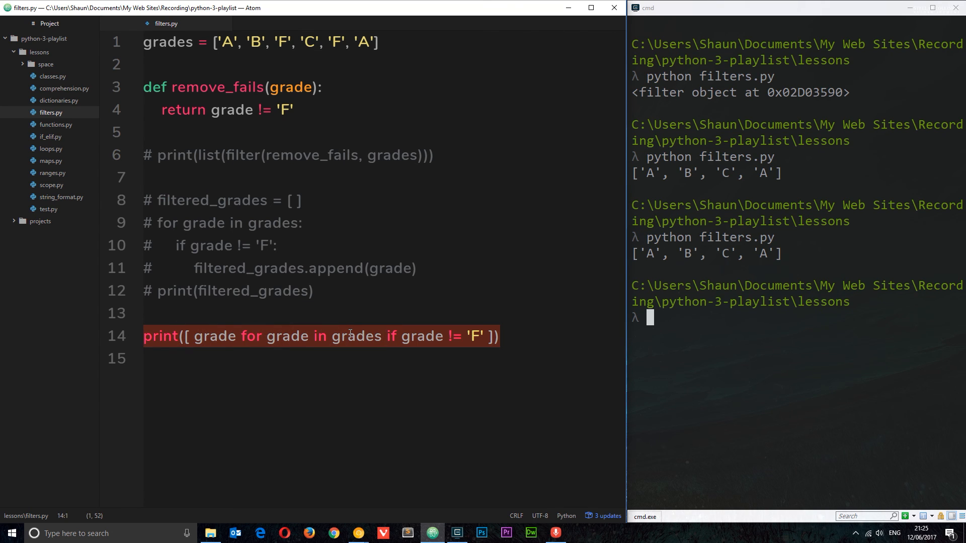
{"action": "type", "text": "python filters.py"}
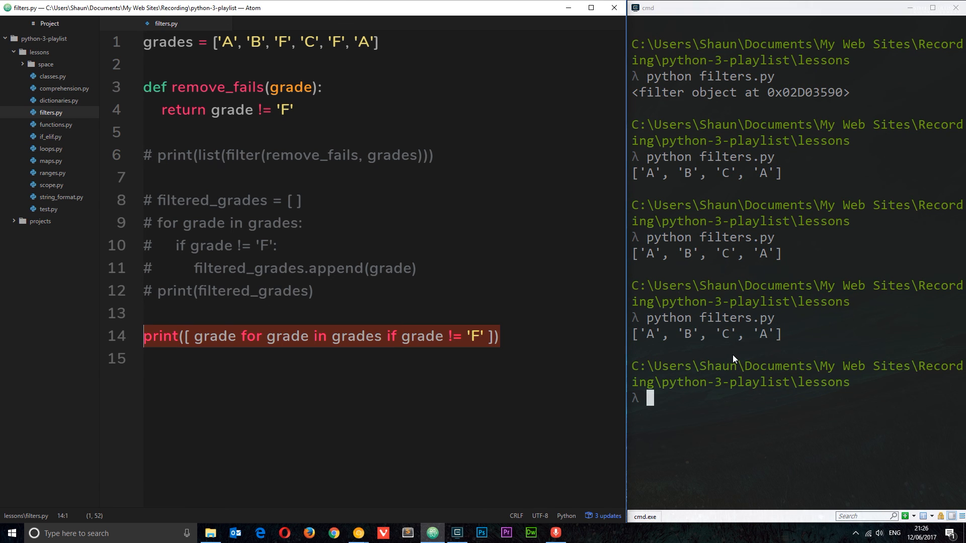
{"action": "mouse_move", "coordinate": [493, 348]}
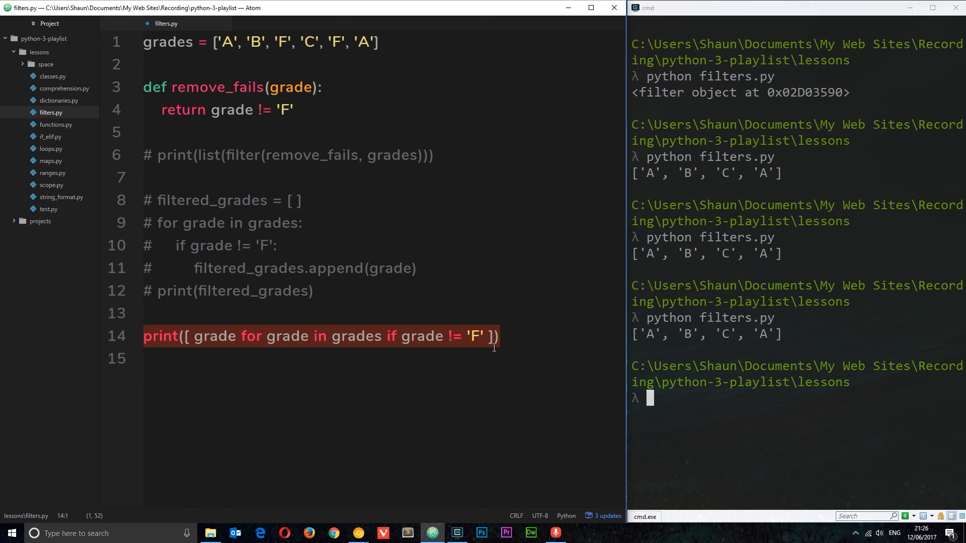
{"action": "left_click", "coordinate": [314, 290]}
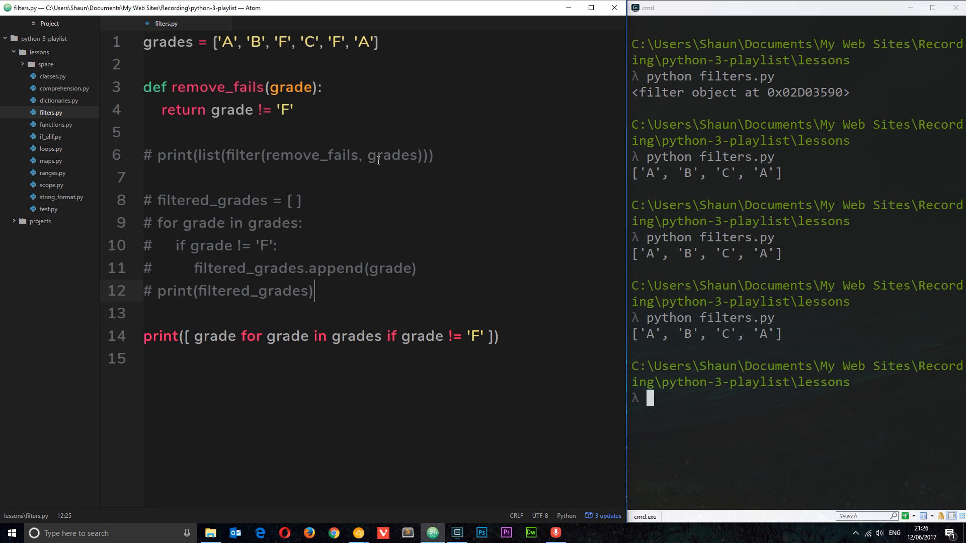
{"action": "left_click_drag", "start_coordinate": [239, 155], "coordinate": [434, 154]}
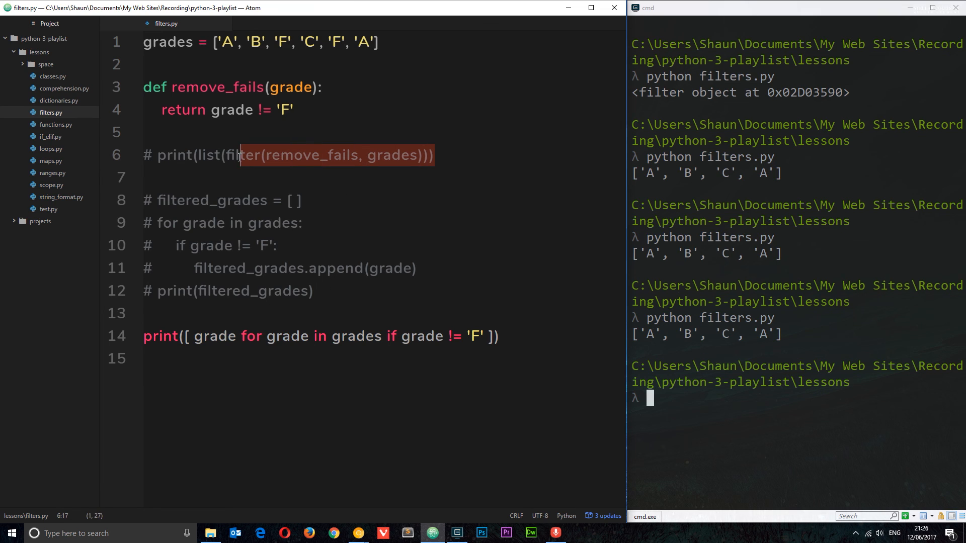